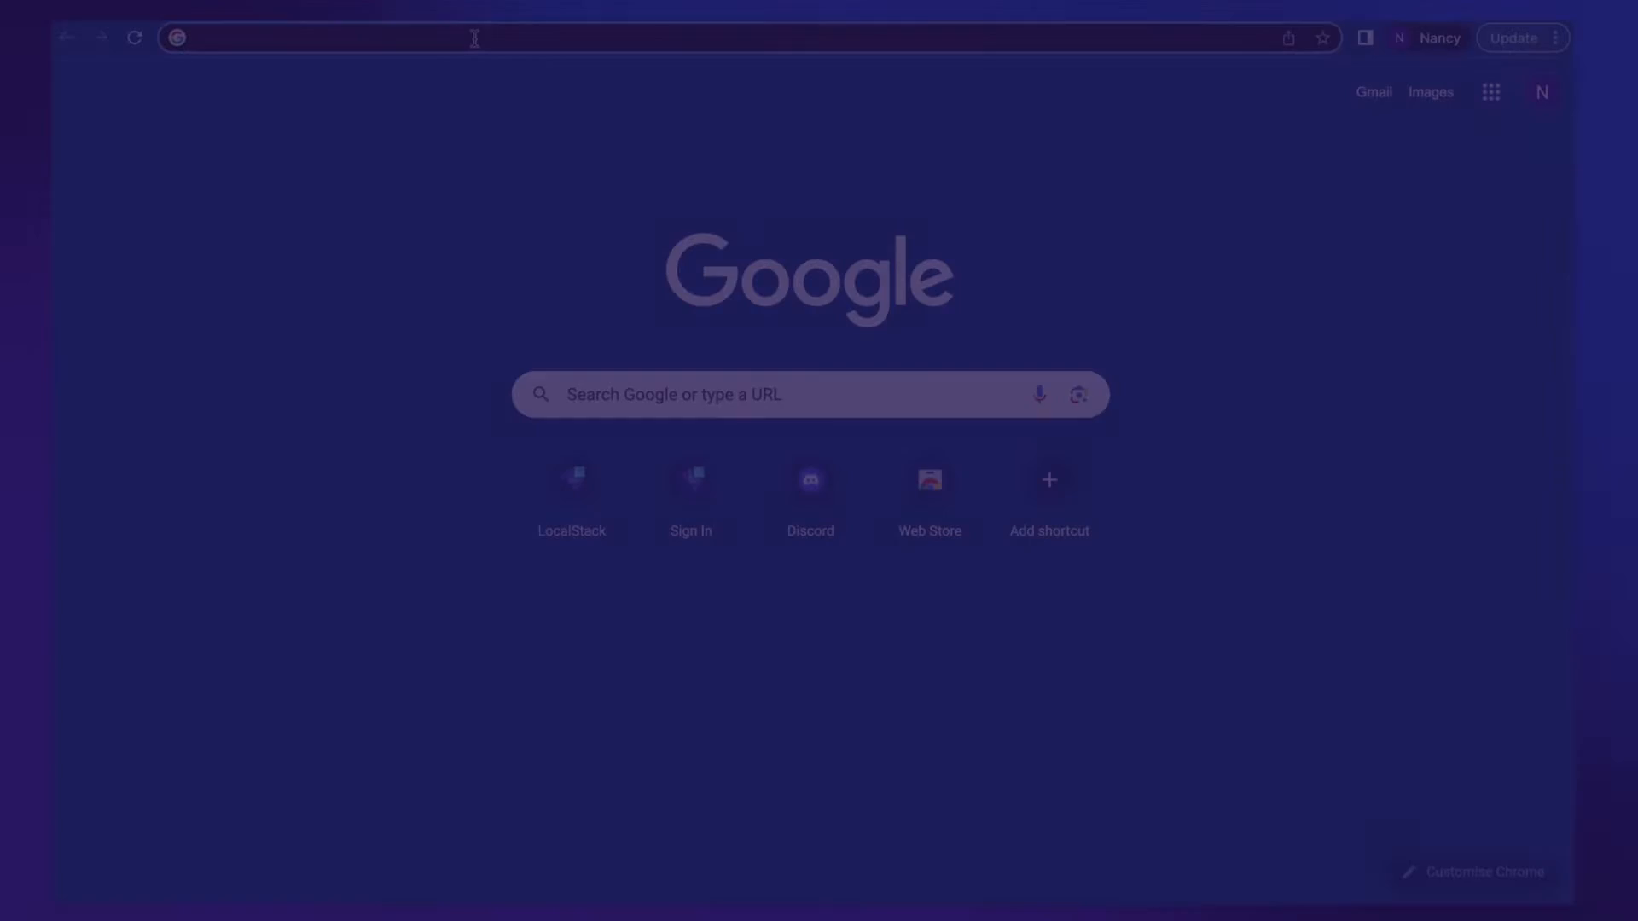
Sign in at app.localstack.cloud with the account email and password.
type("app.localstack.cloud")
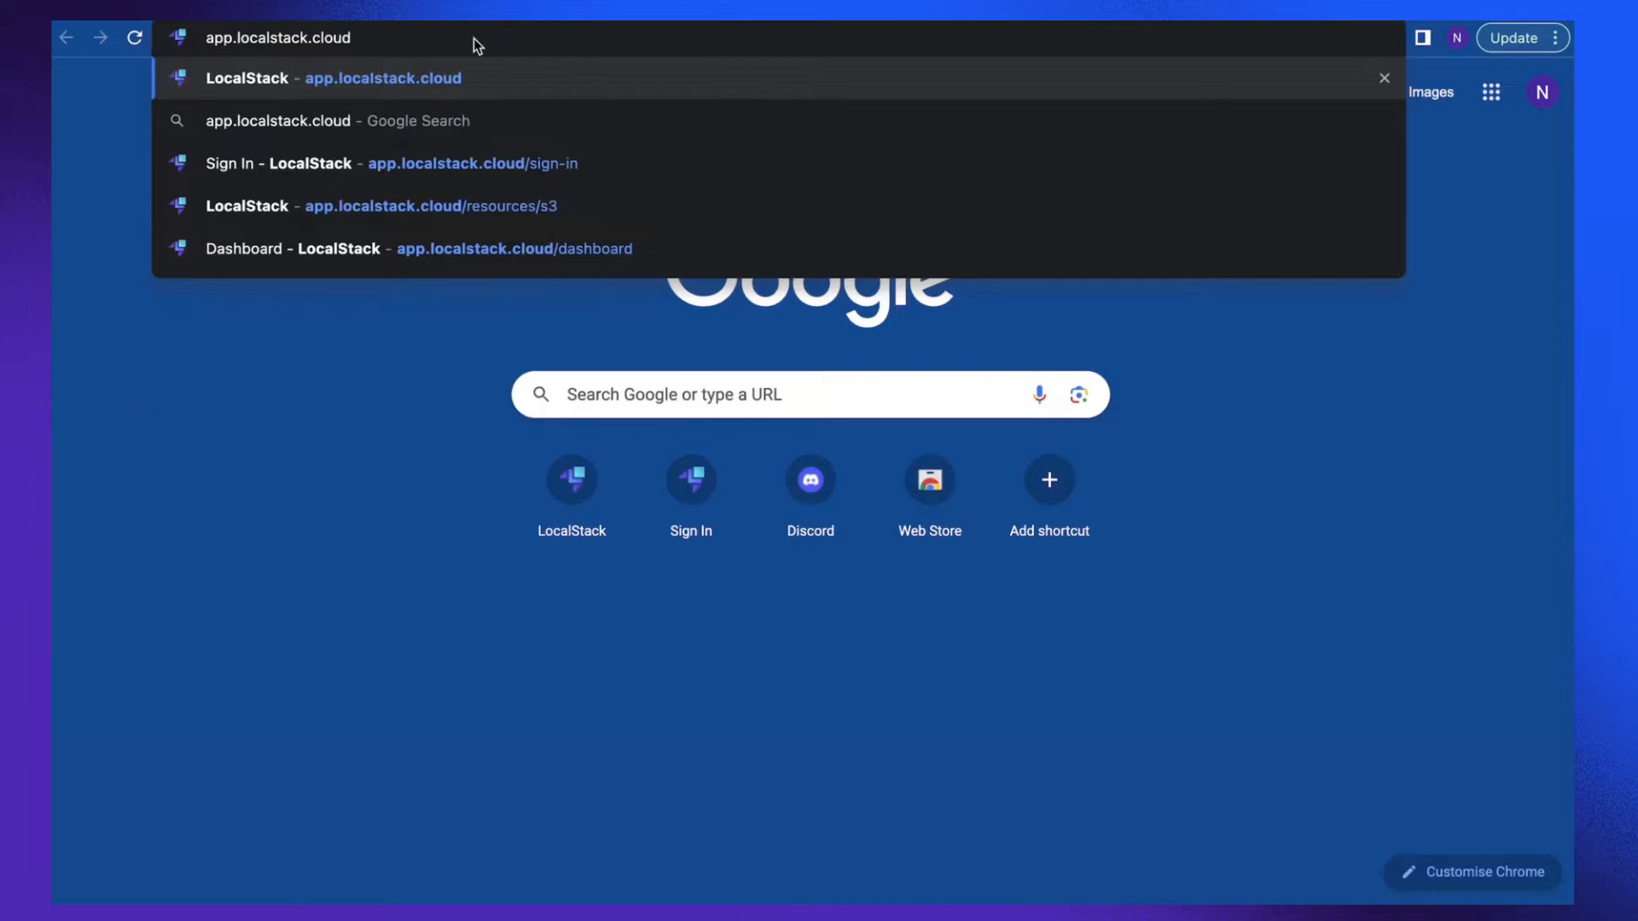
left_click(349, 163)
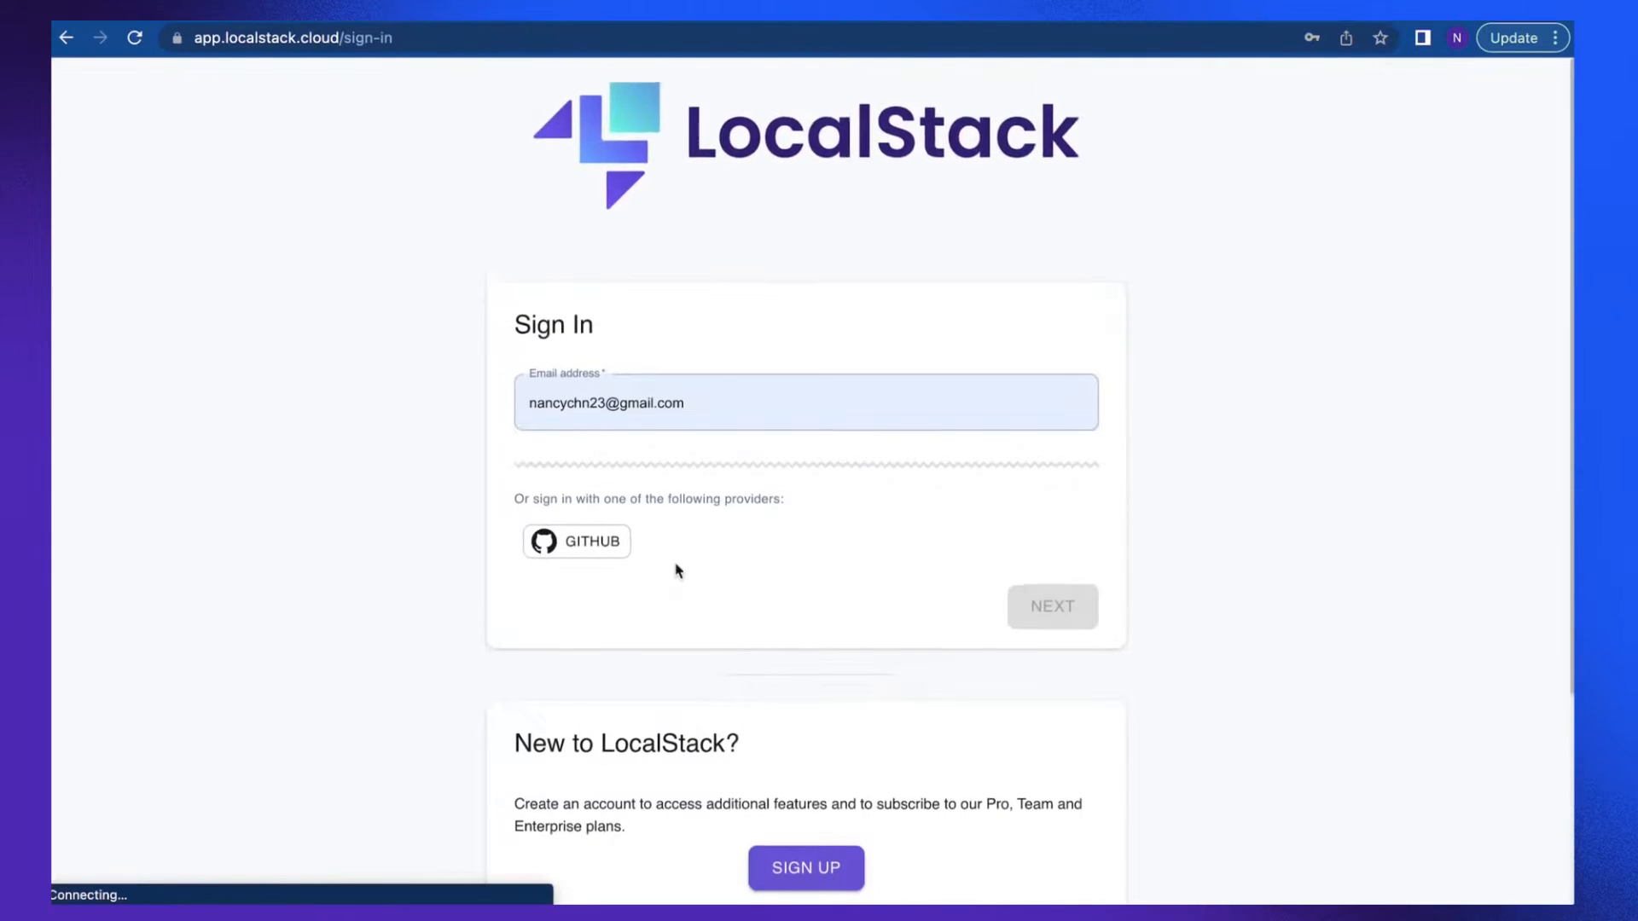
scroll("down", 3)
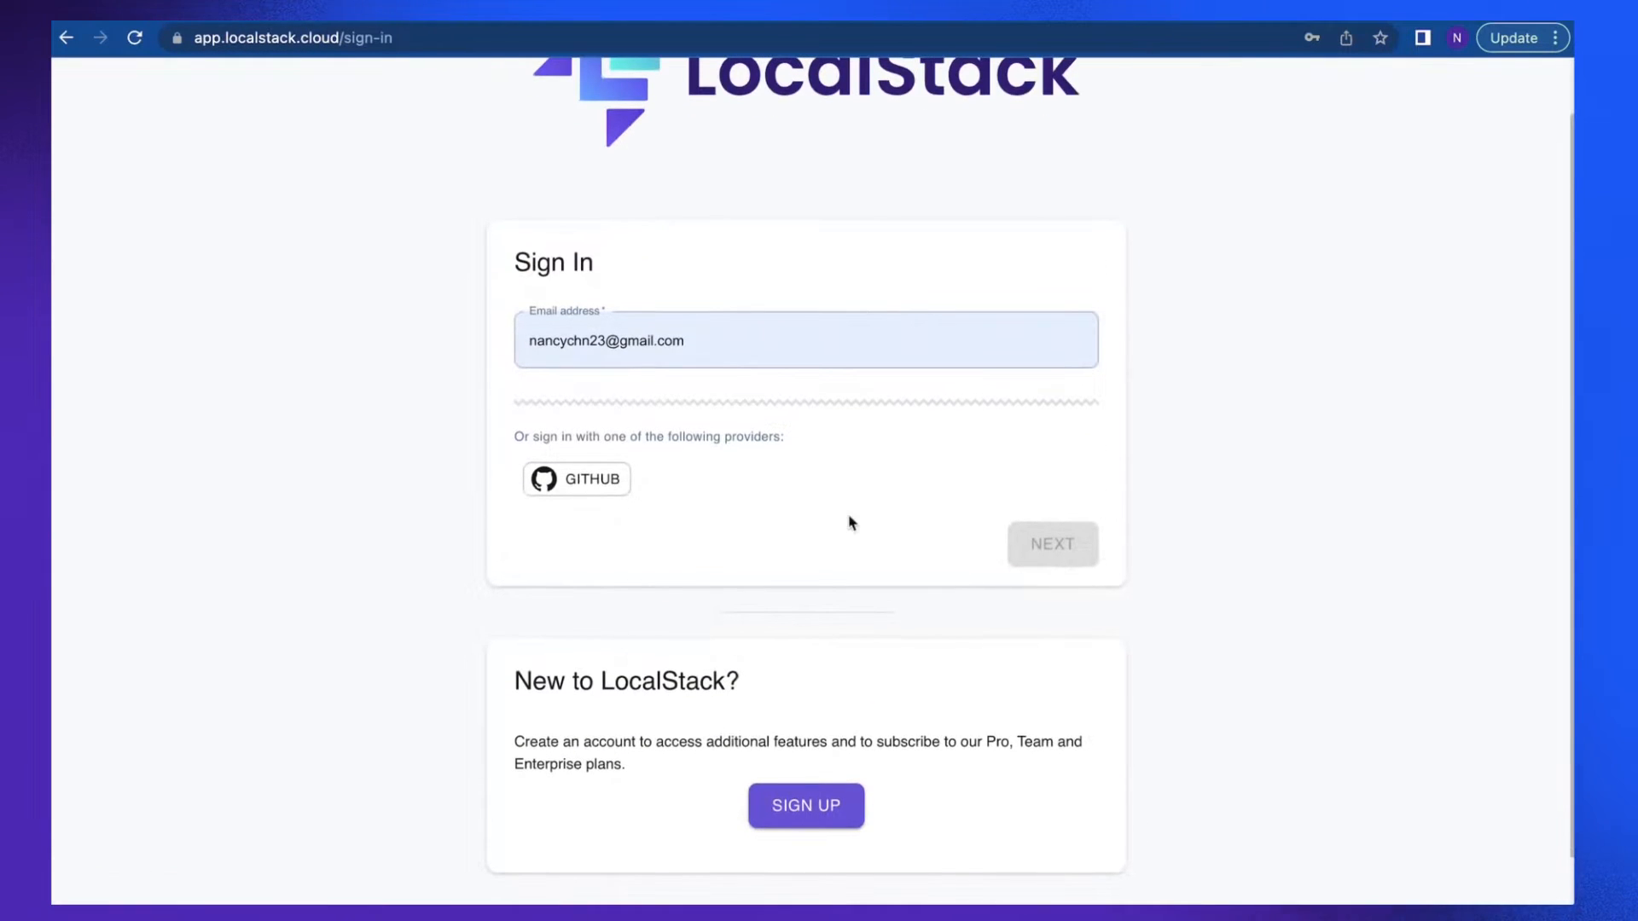
mouse_move(1052, 558)
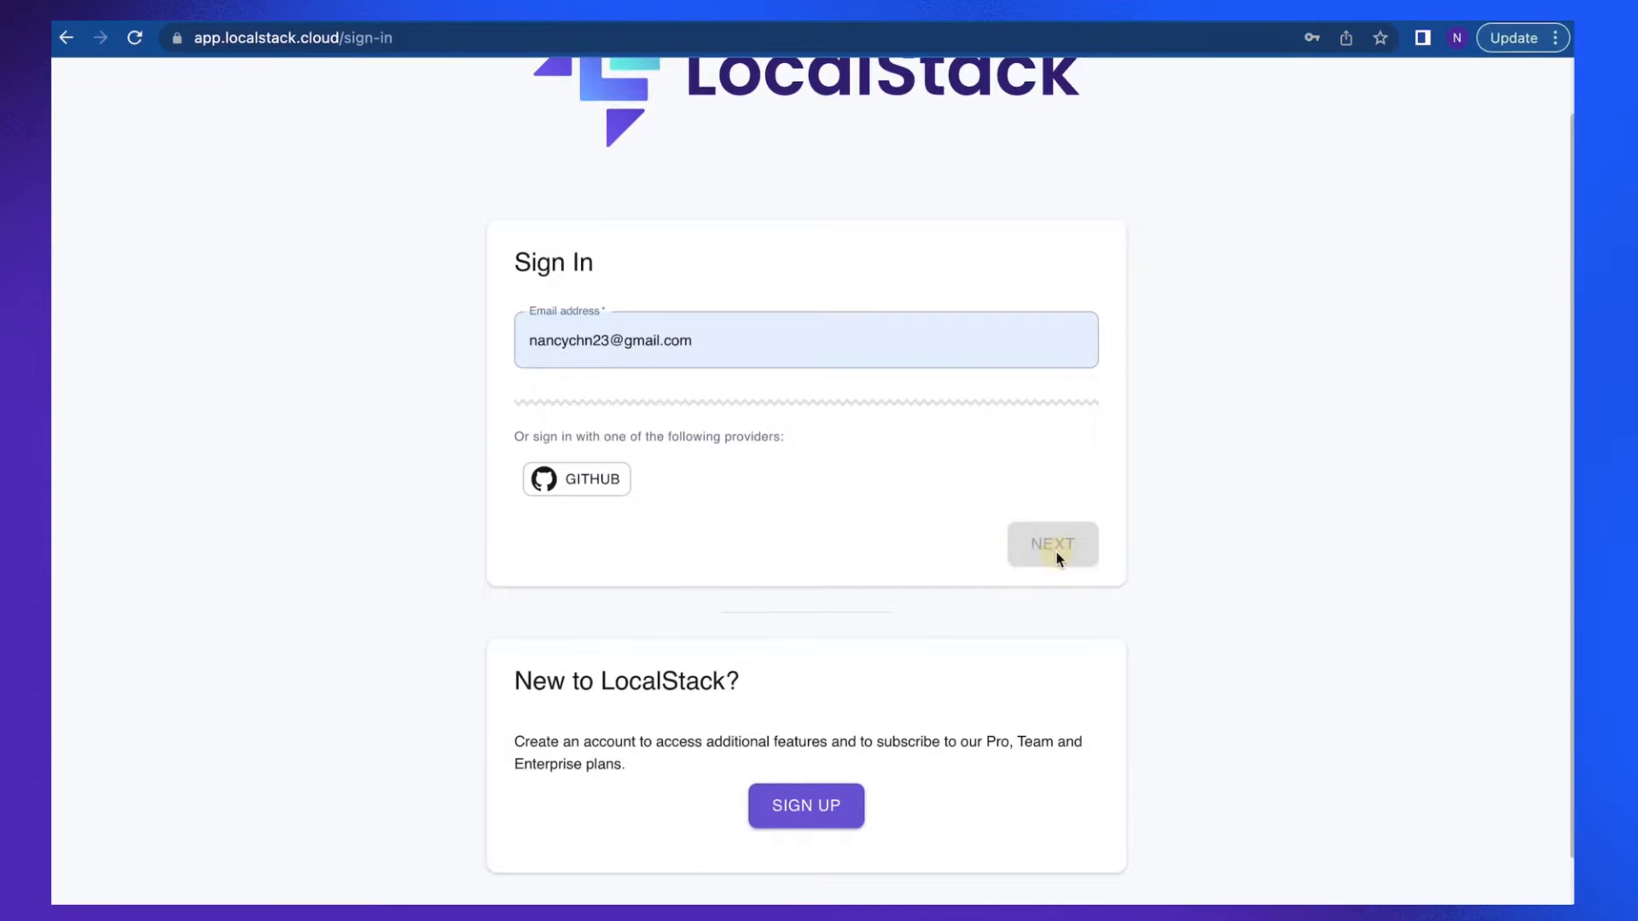
left_click(1052, 544)
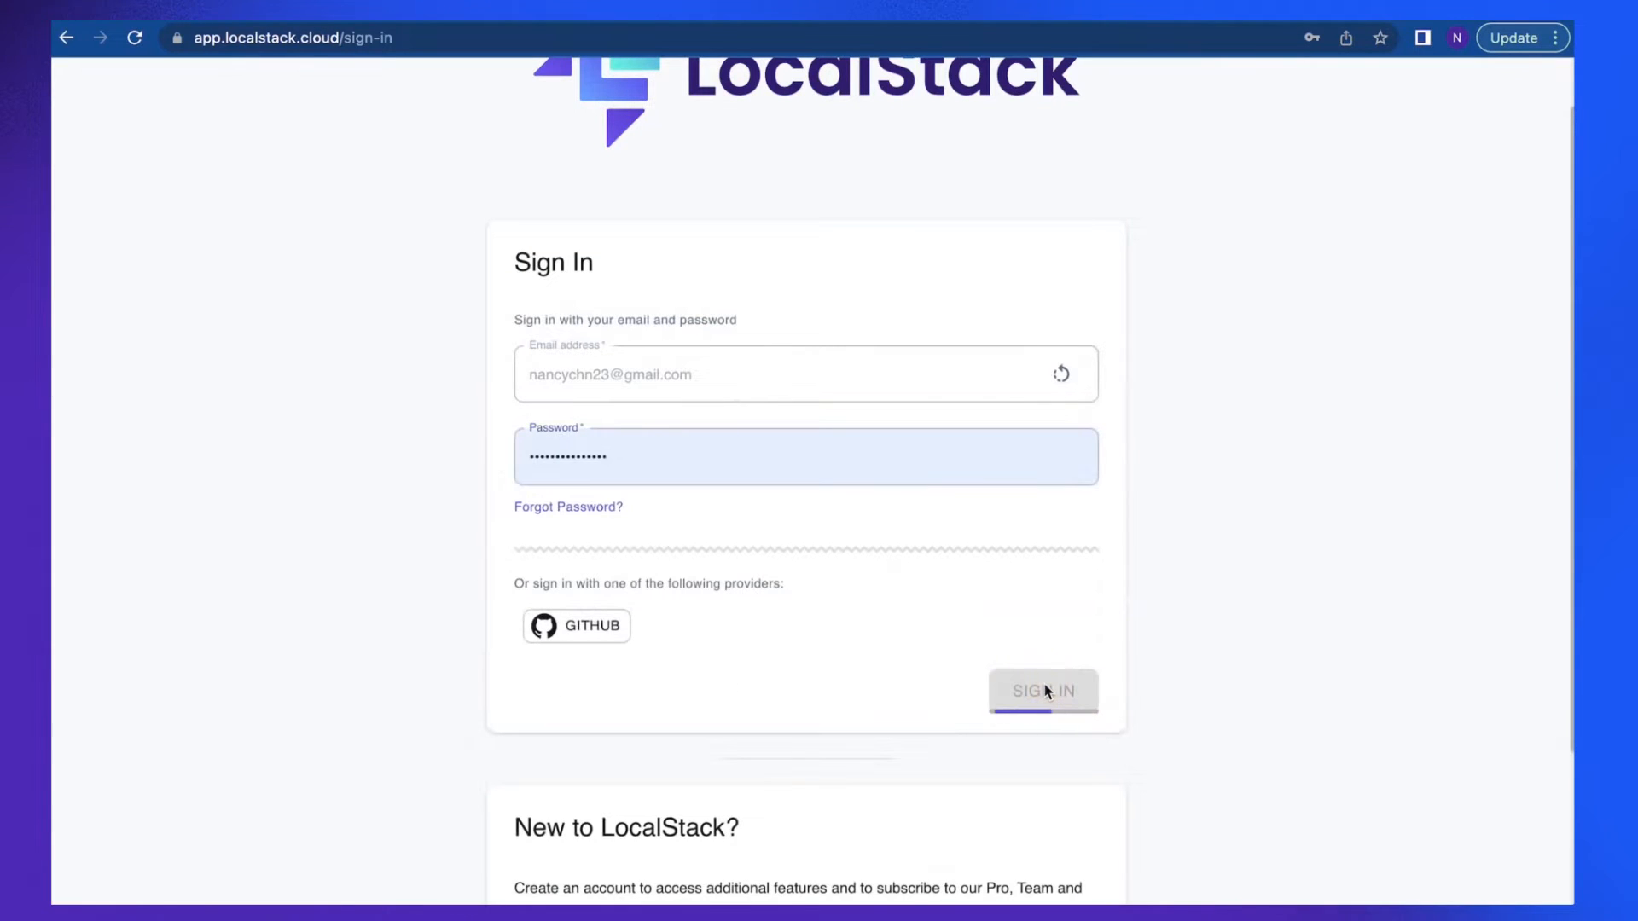
left_click(1042, 690)
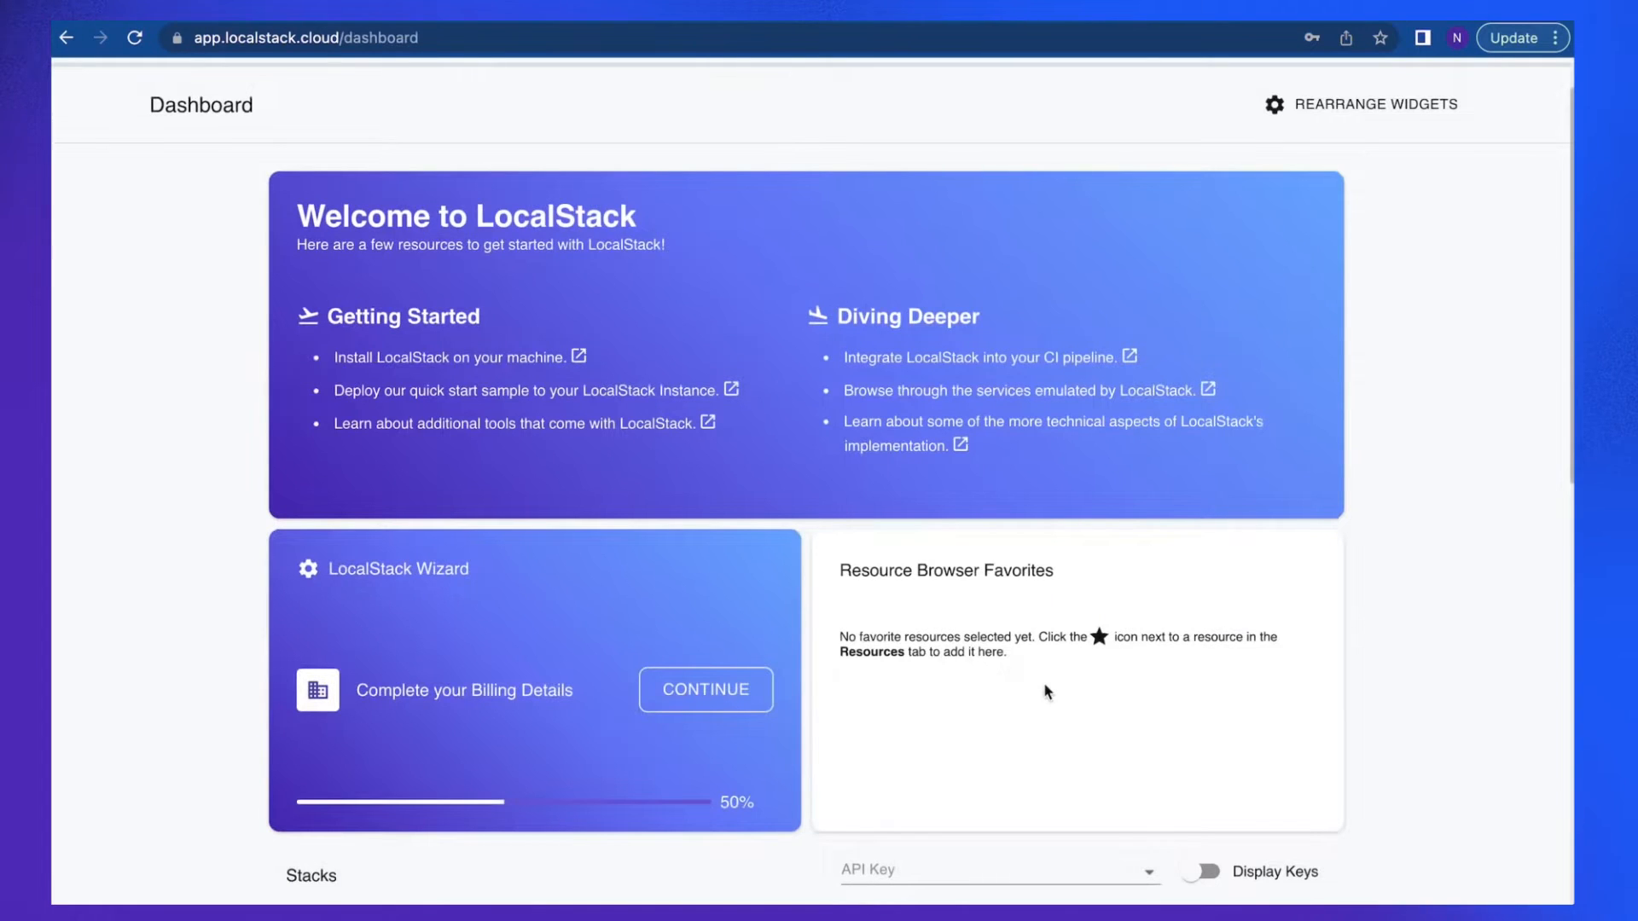
mouse_move(1256, 614)
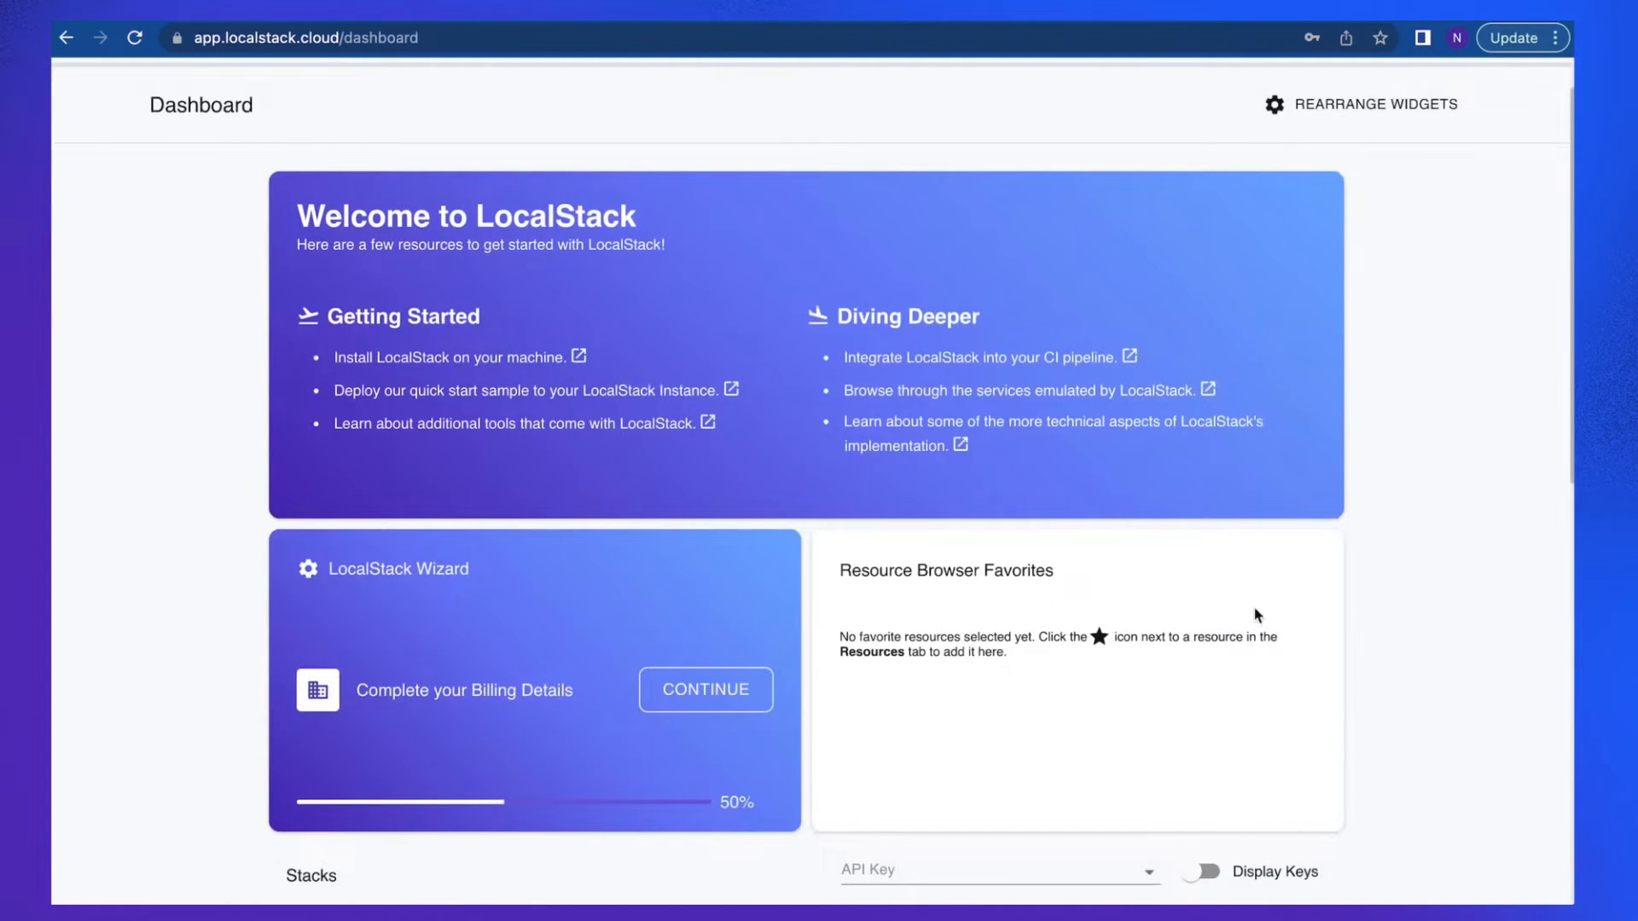
mouse_move(889, 712)
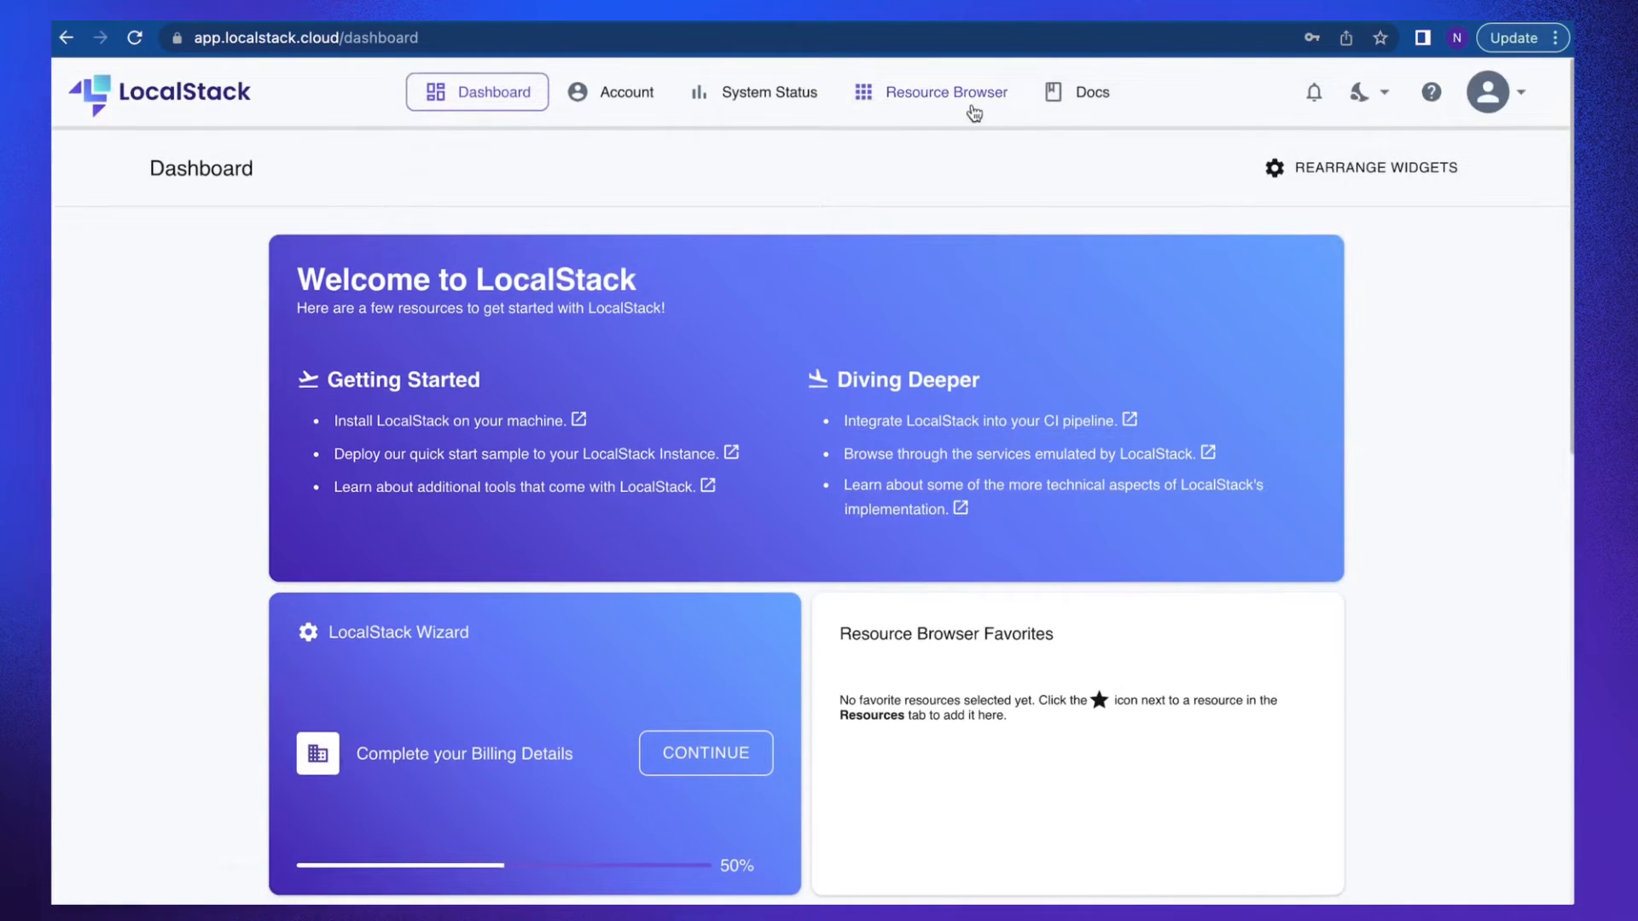
left_click(946, 92)
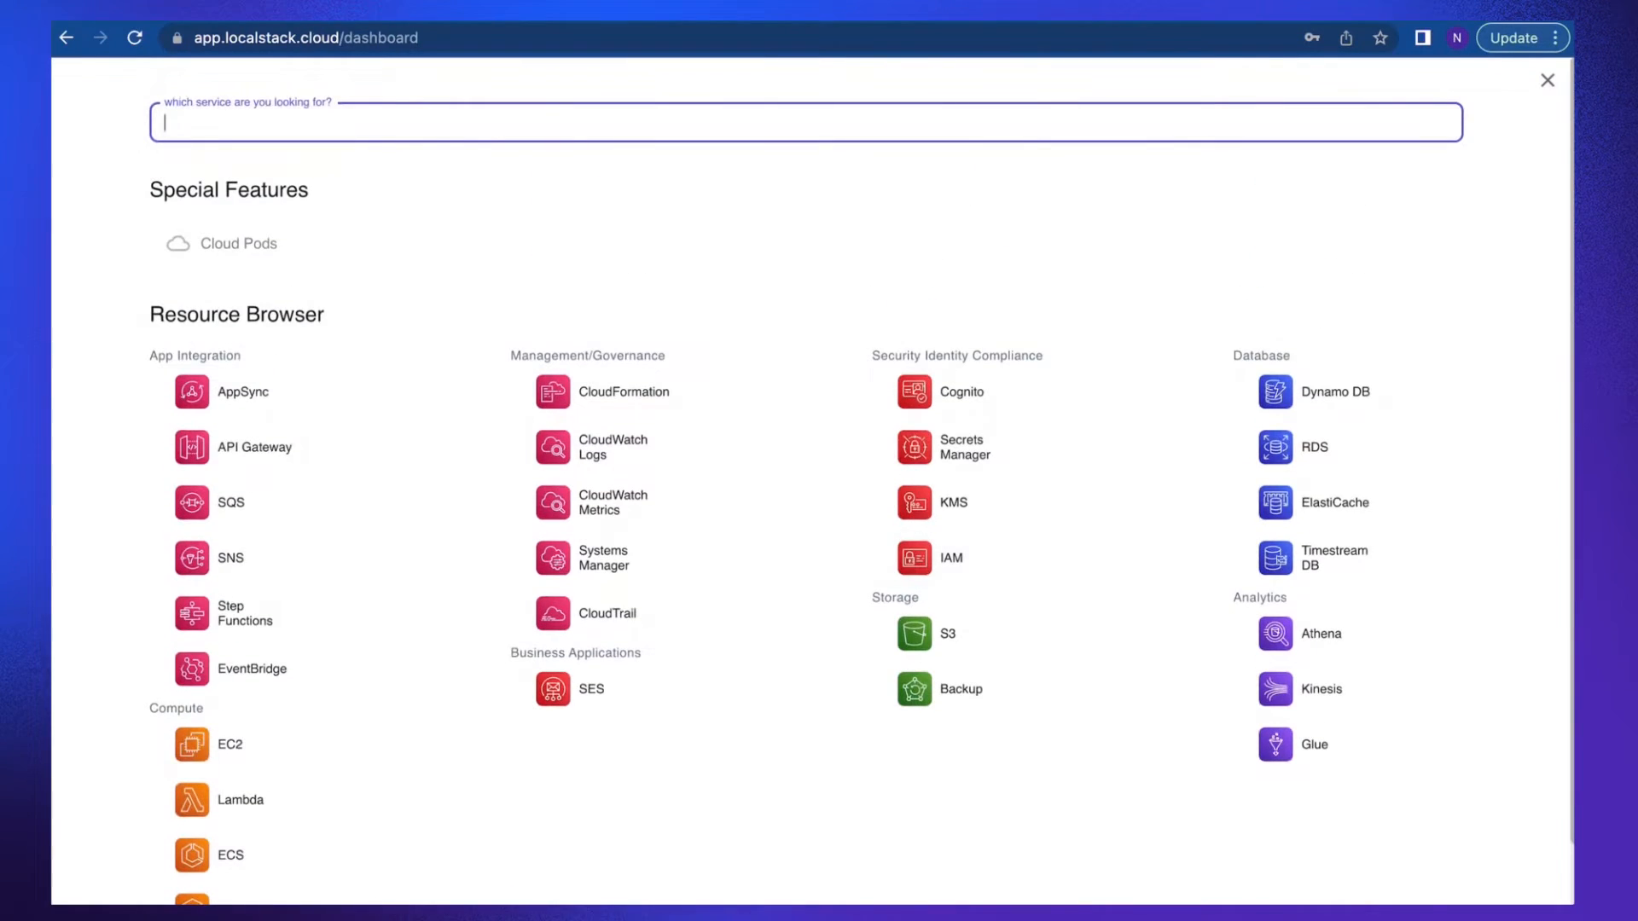
mouse_move(1000, 307)
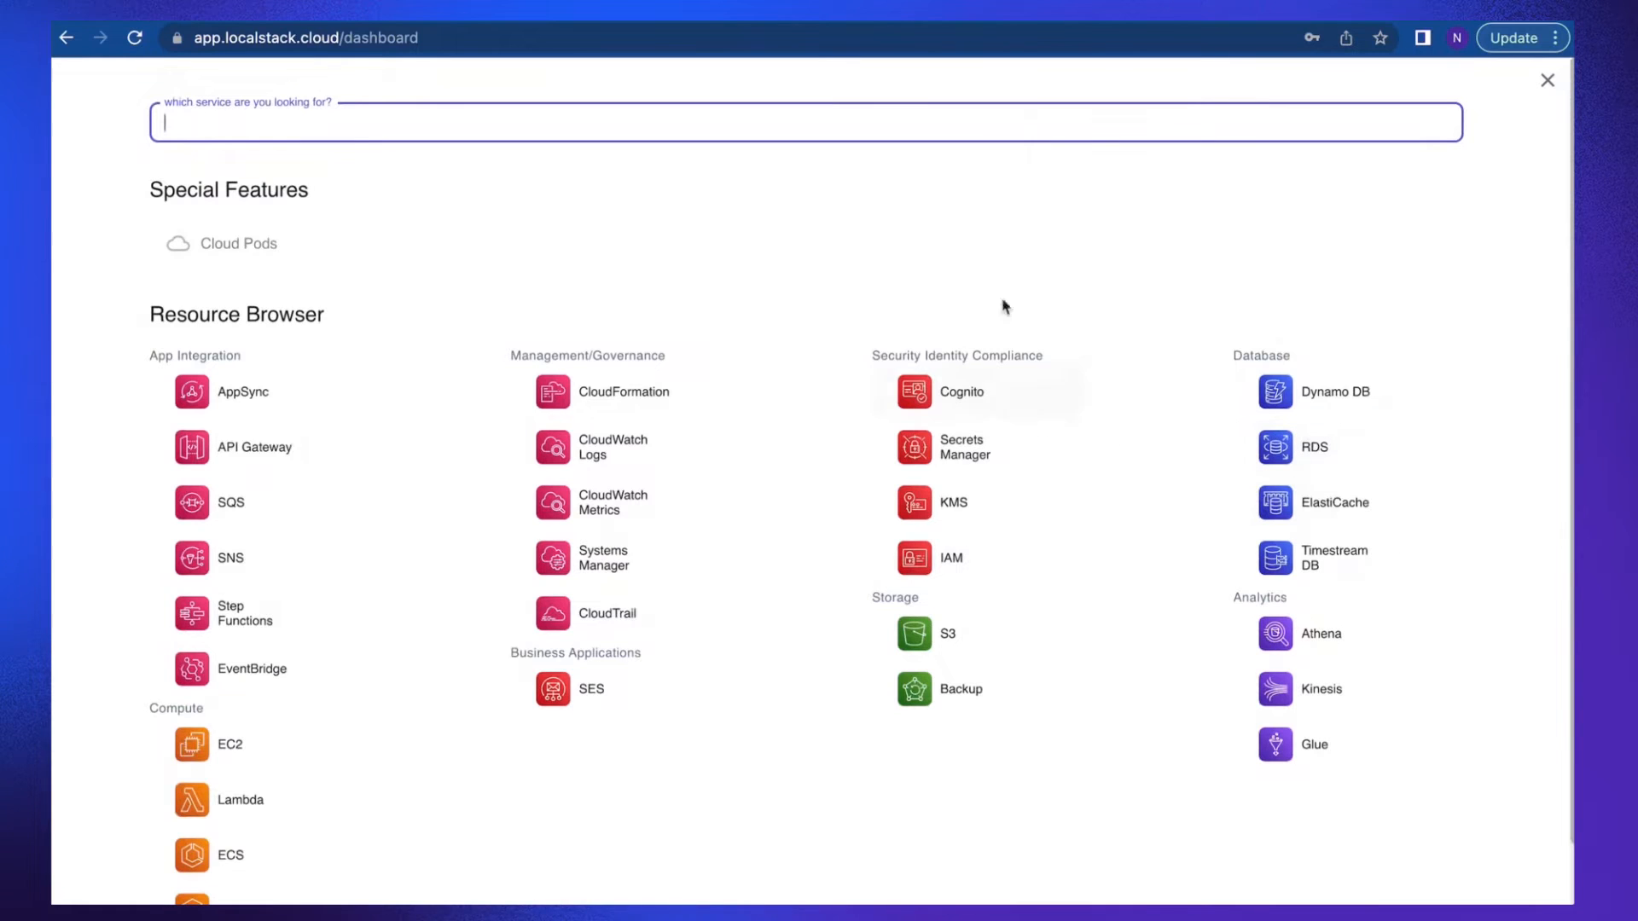
mouse_move(1420, 214)
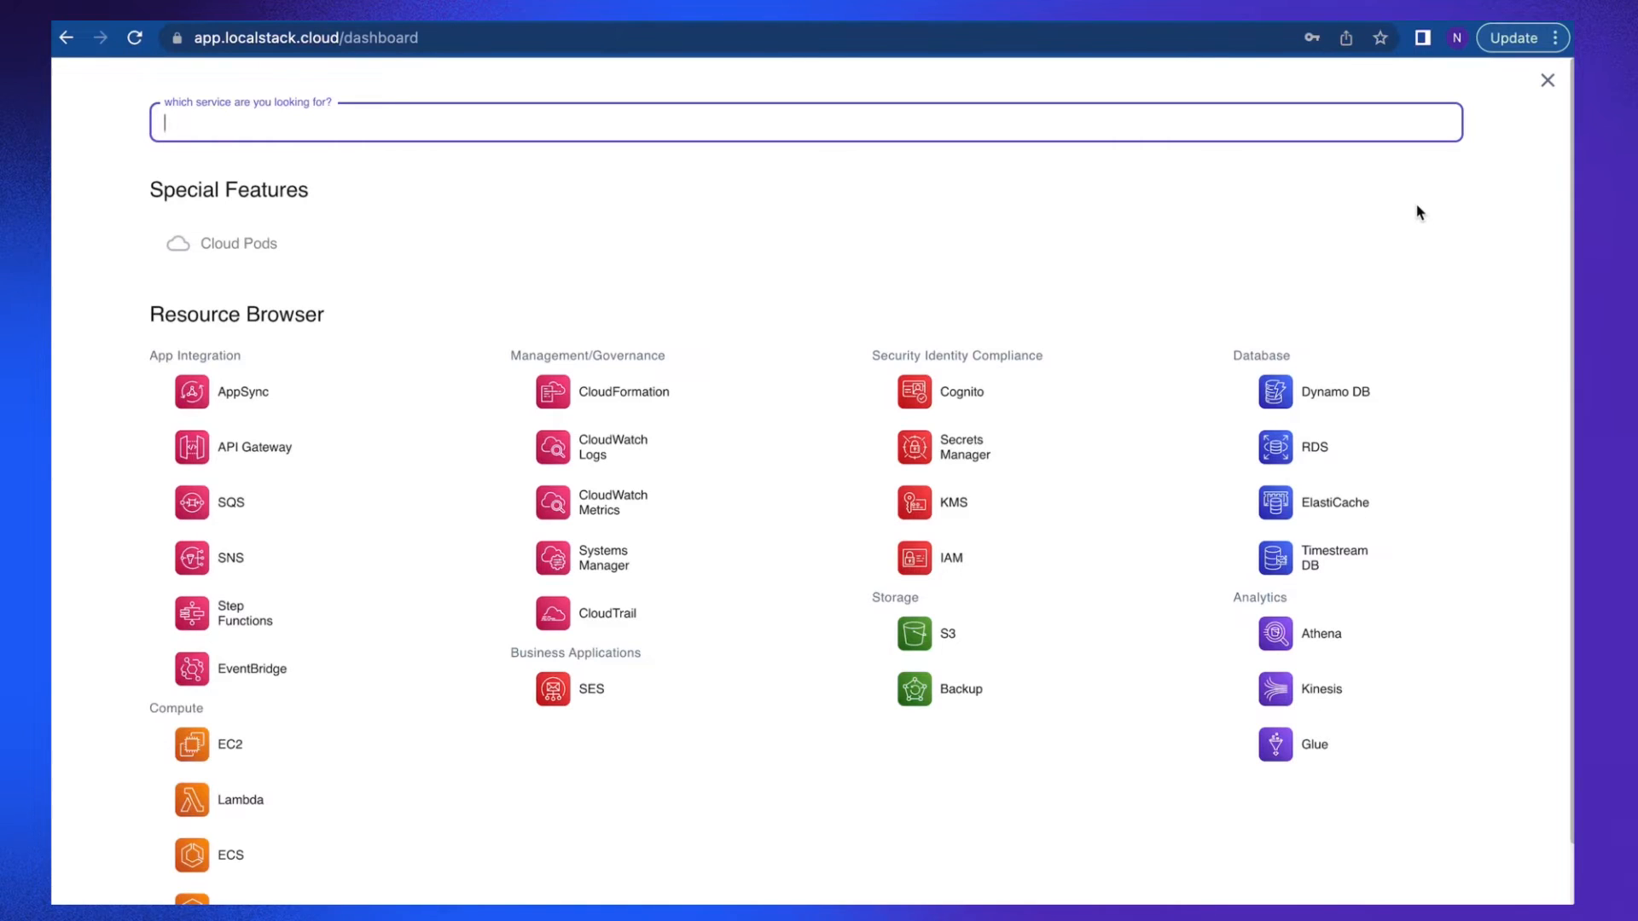
mouse_move(1464, 243)
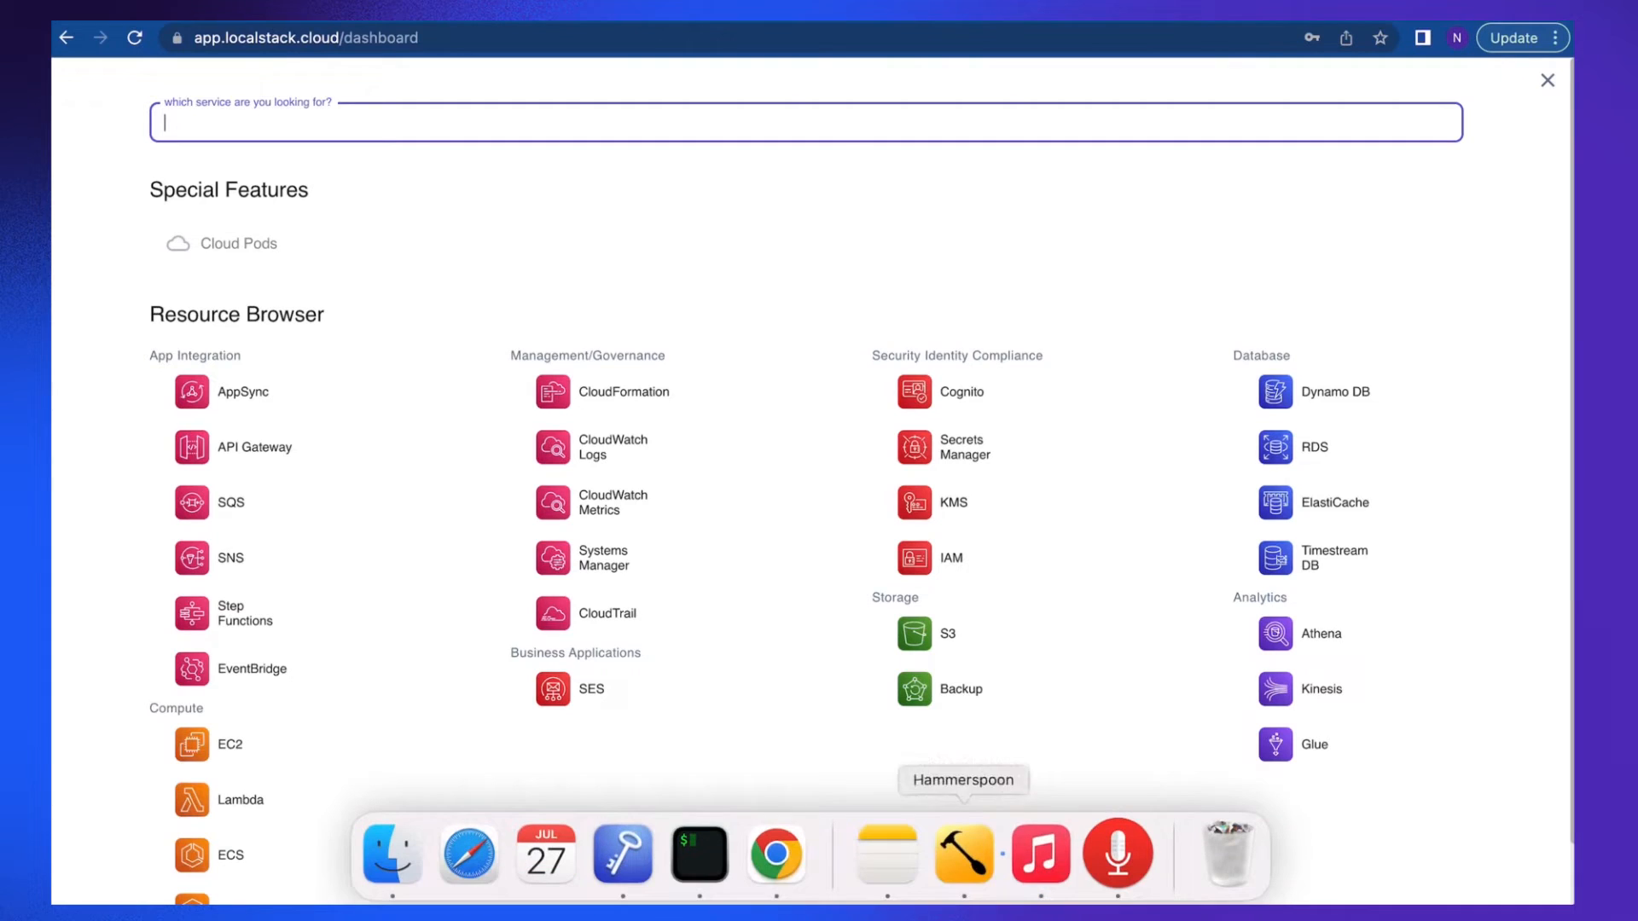
left_click(698, 855)
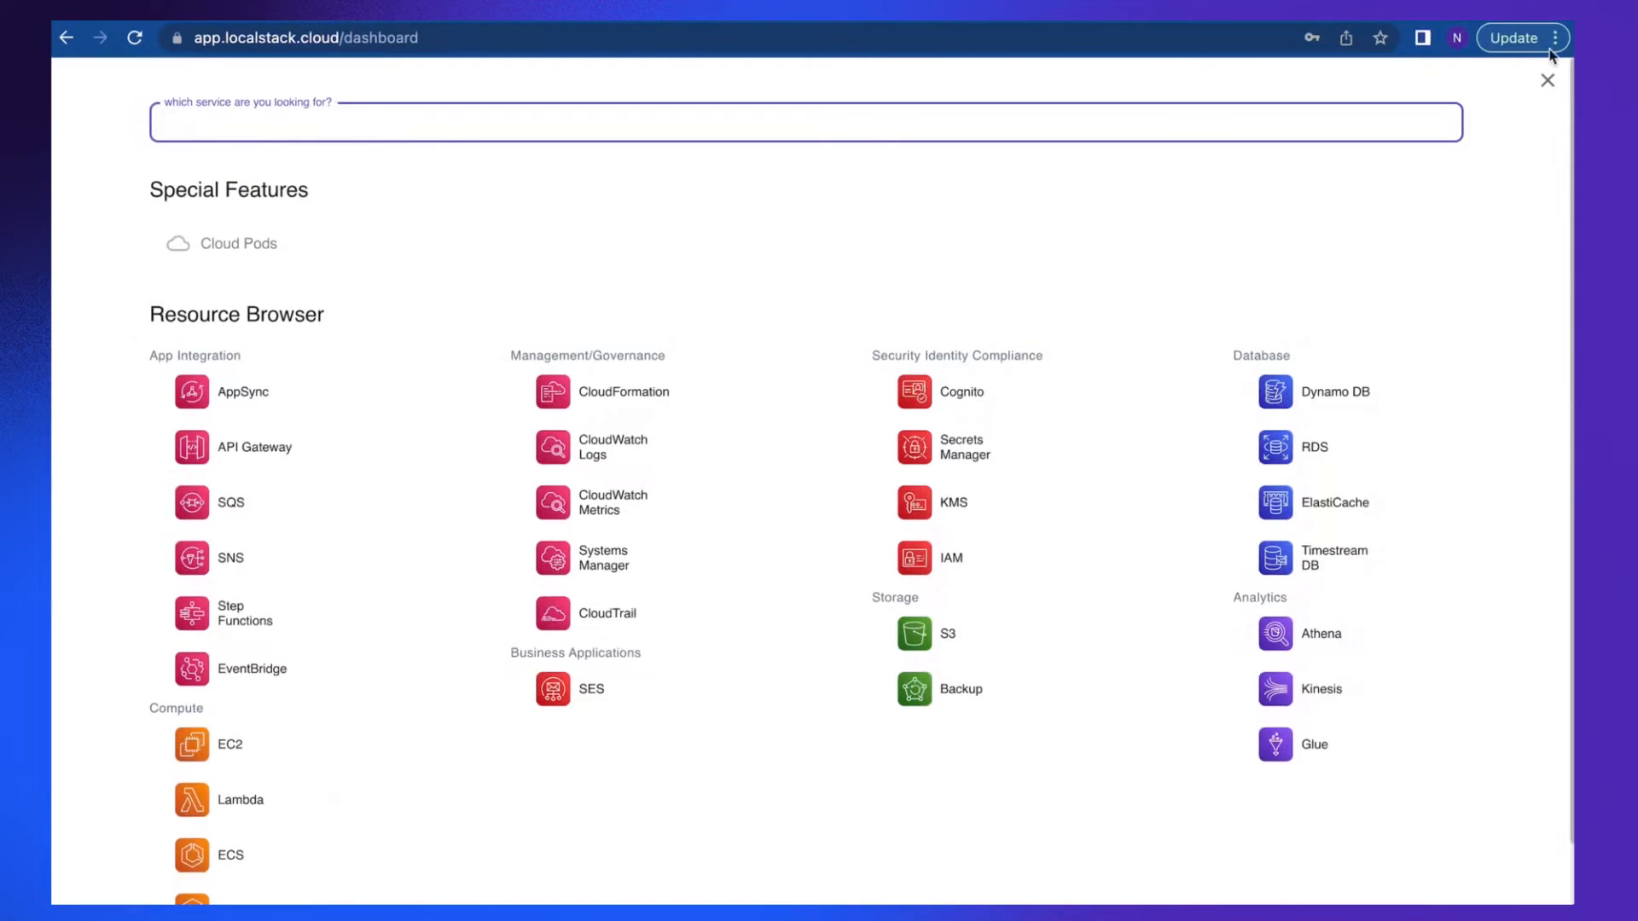
left_click(1546, 81)
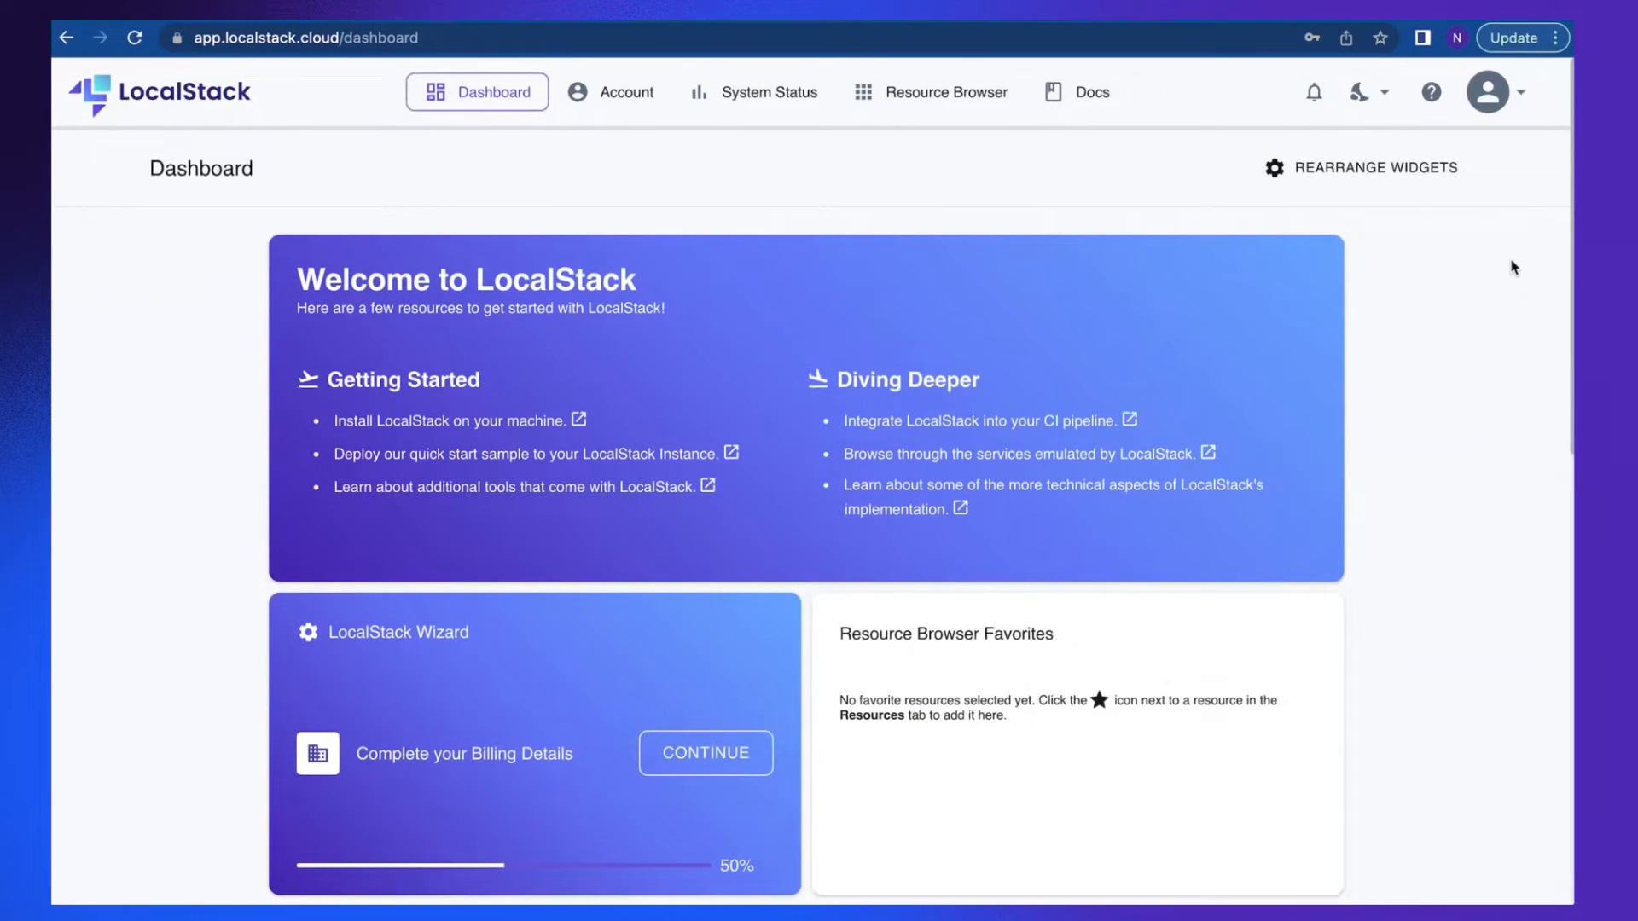
Open Account Settings from the profile avatar menu.
left_click(1488, 92)
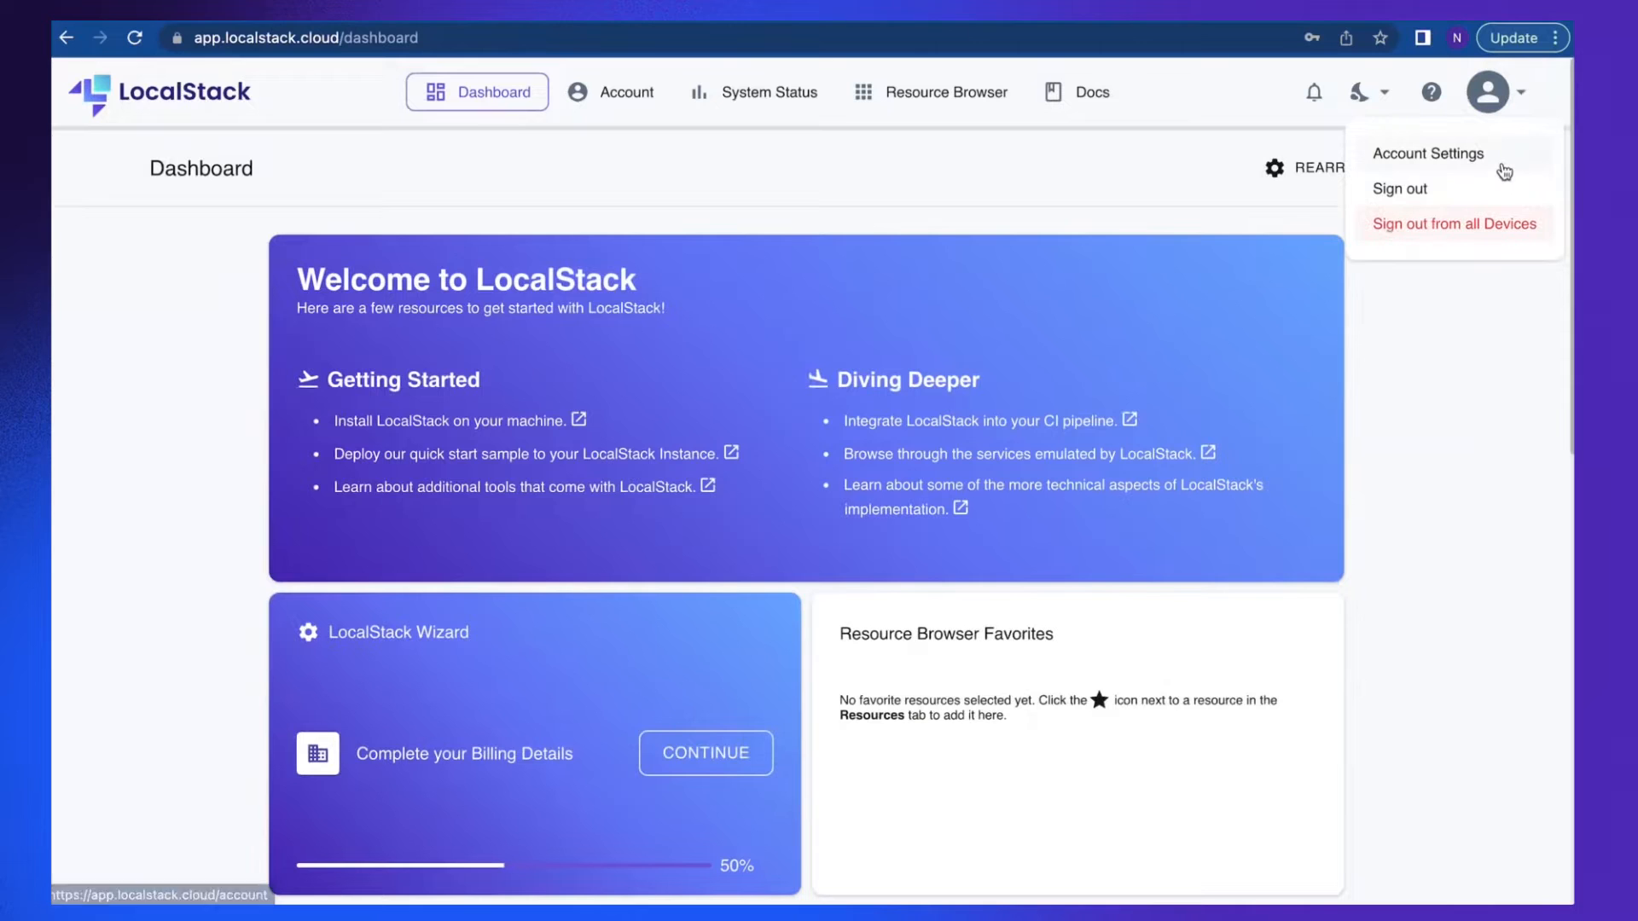
mouse_move(1473, 181)
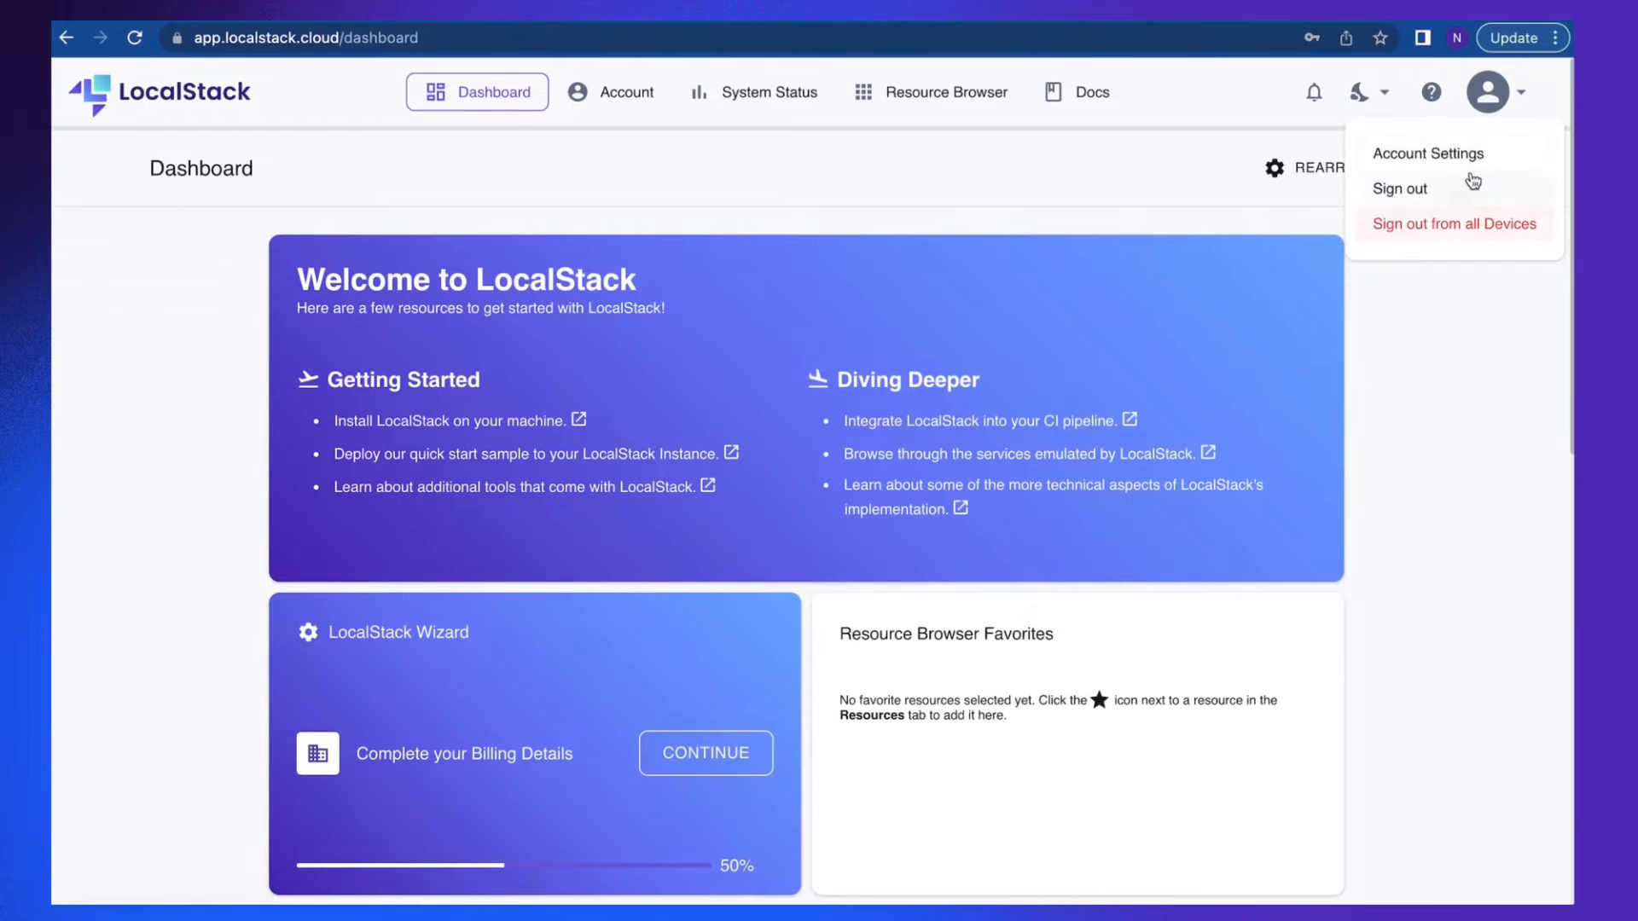
left_click(1427, 153)
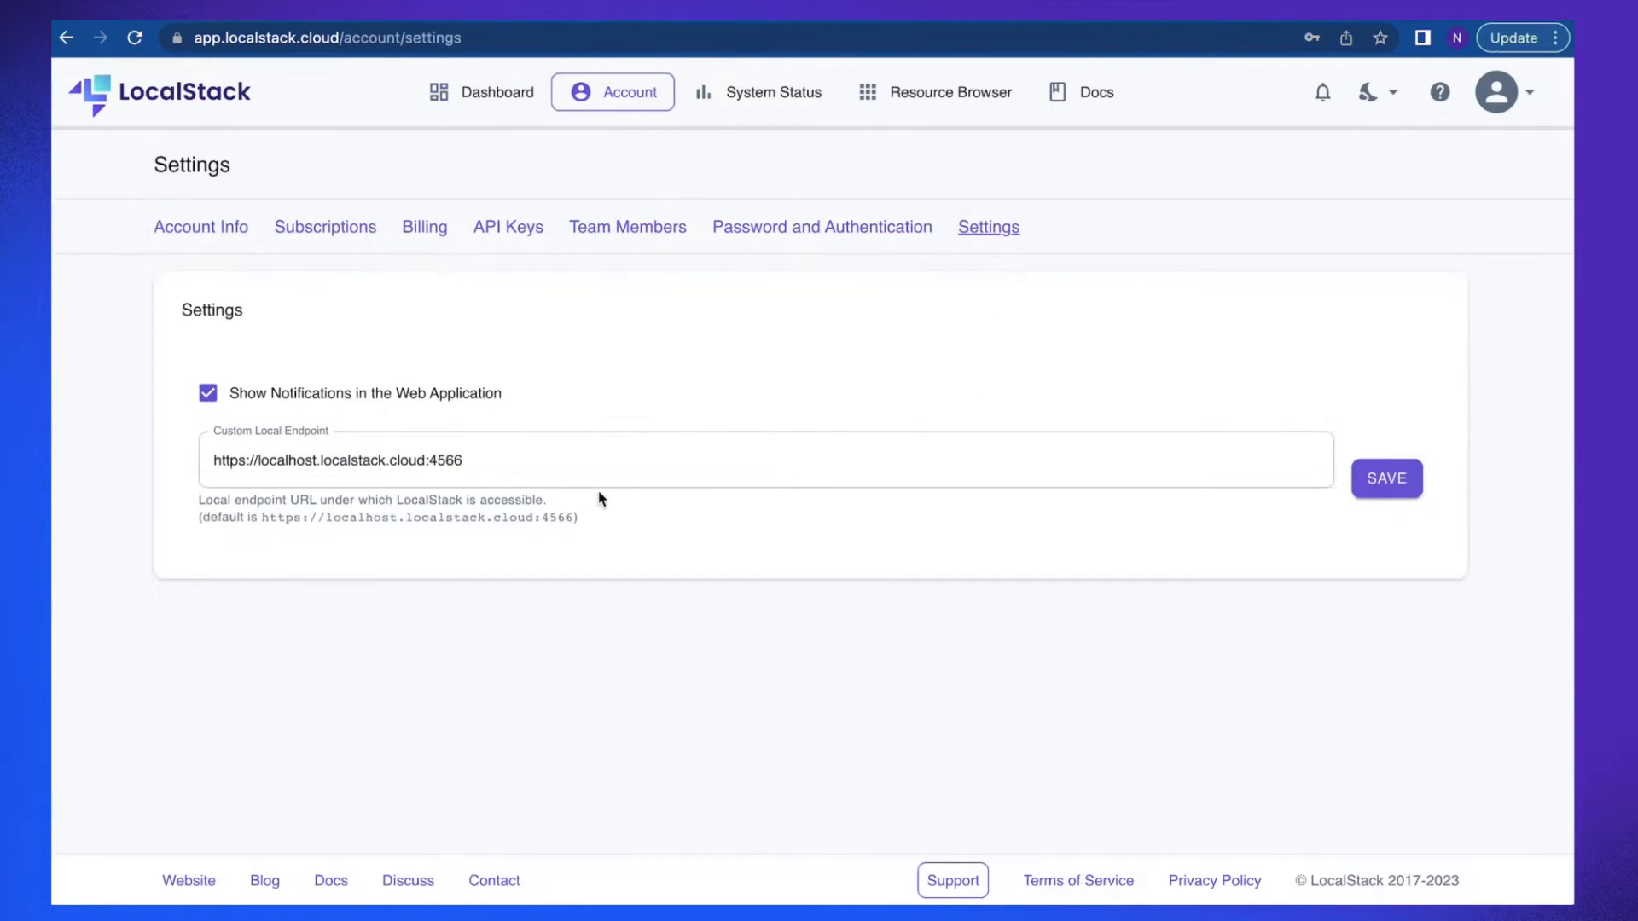
mouse_move(875, 99)
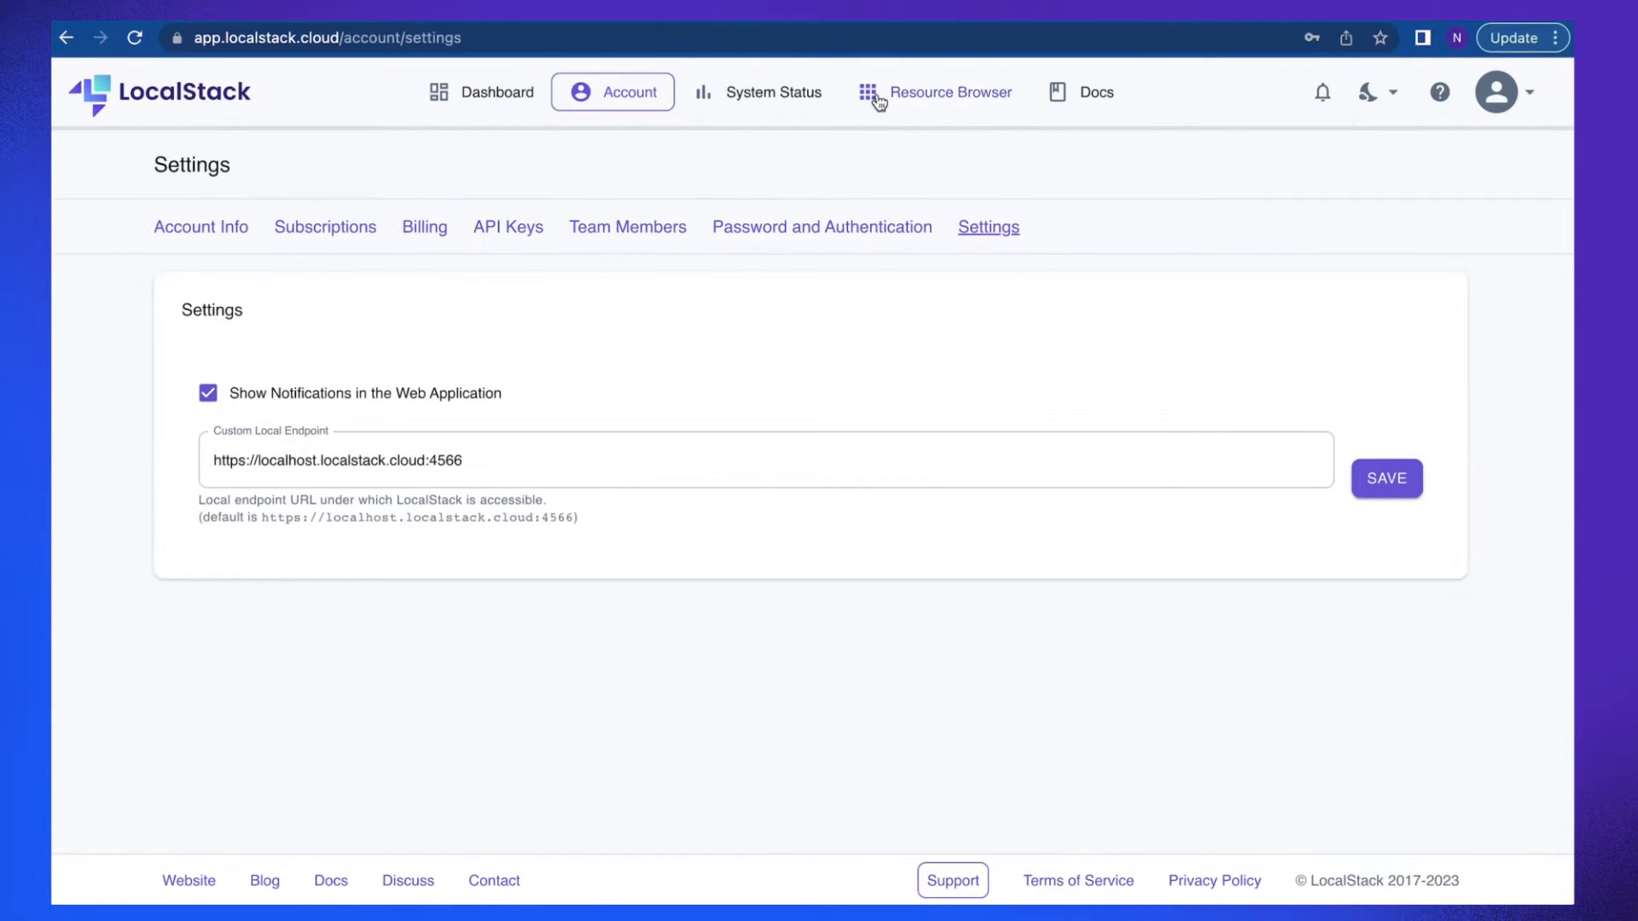
Go to S3 in the Resource Browser and select the test-web-app bucket for removal.
left_click(949, 92)
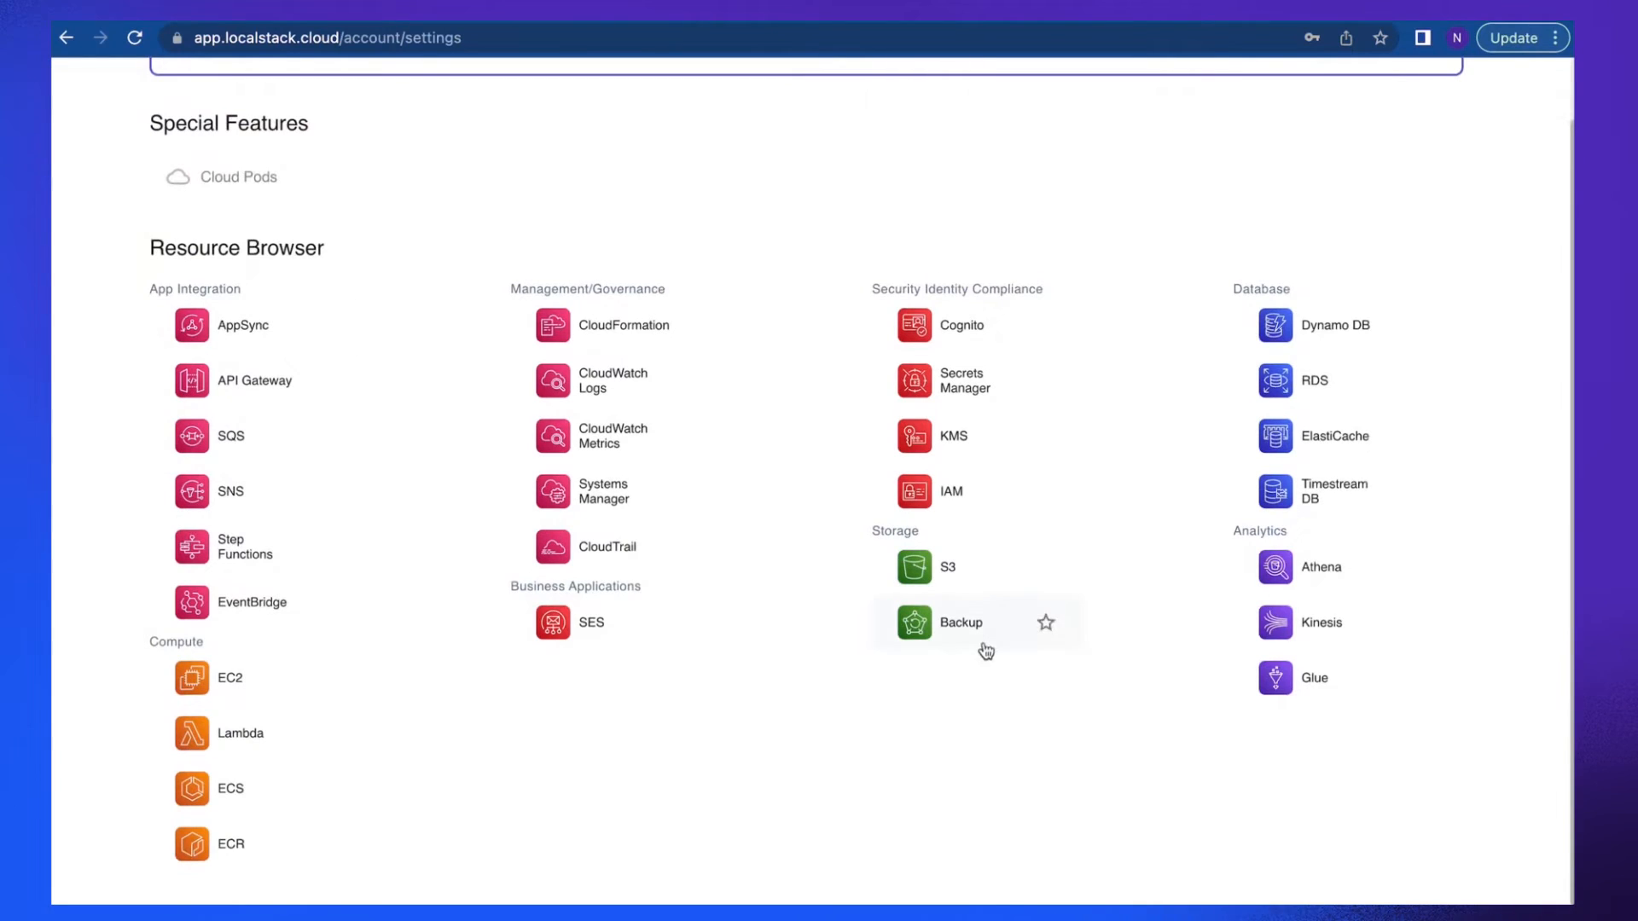
left_click(949, 567)
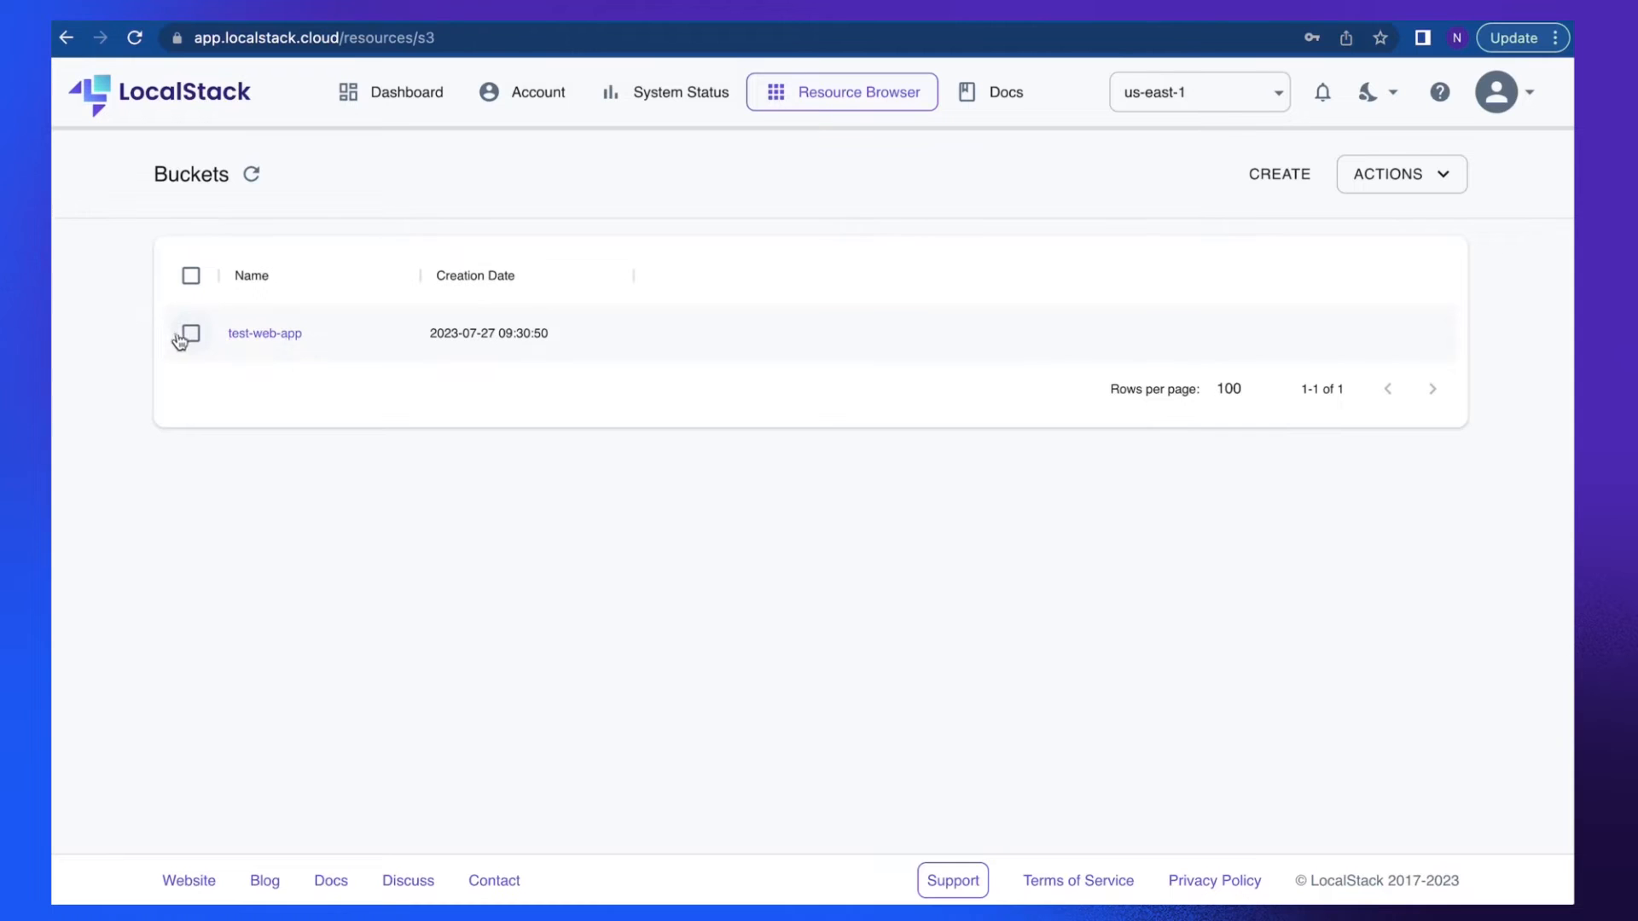
left_click(190, 333)
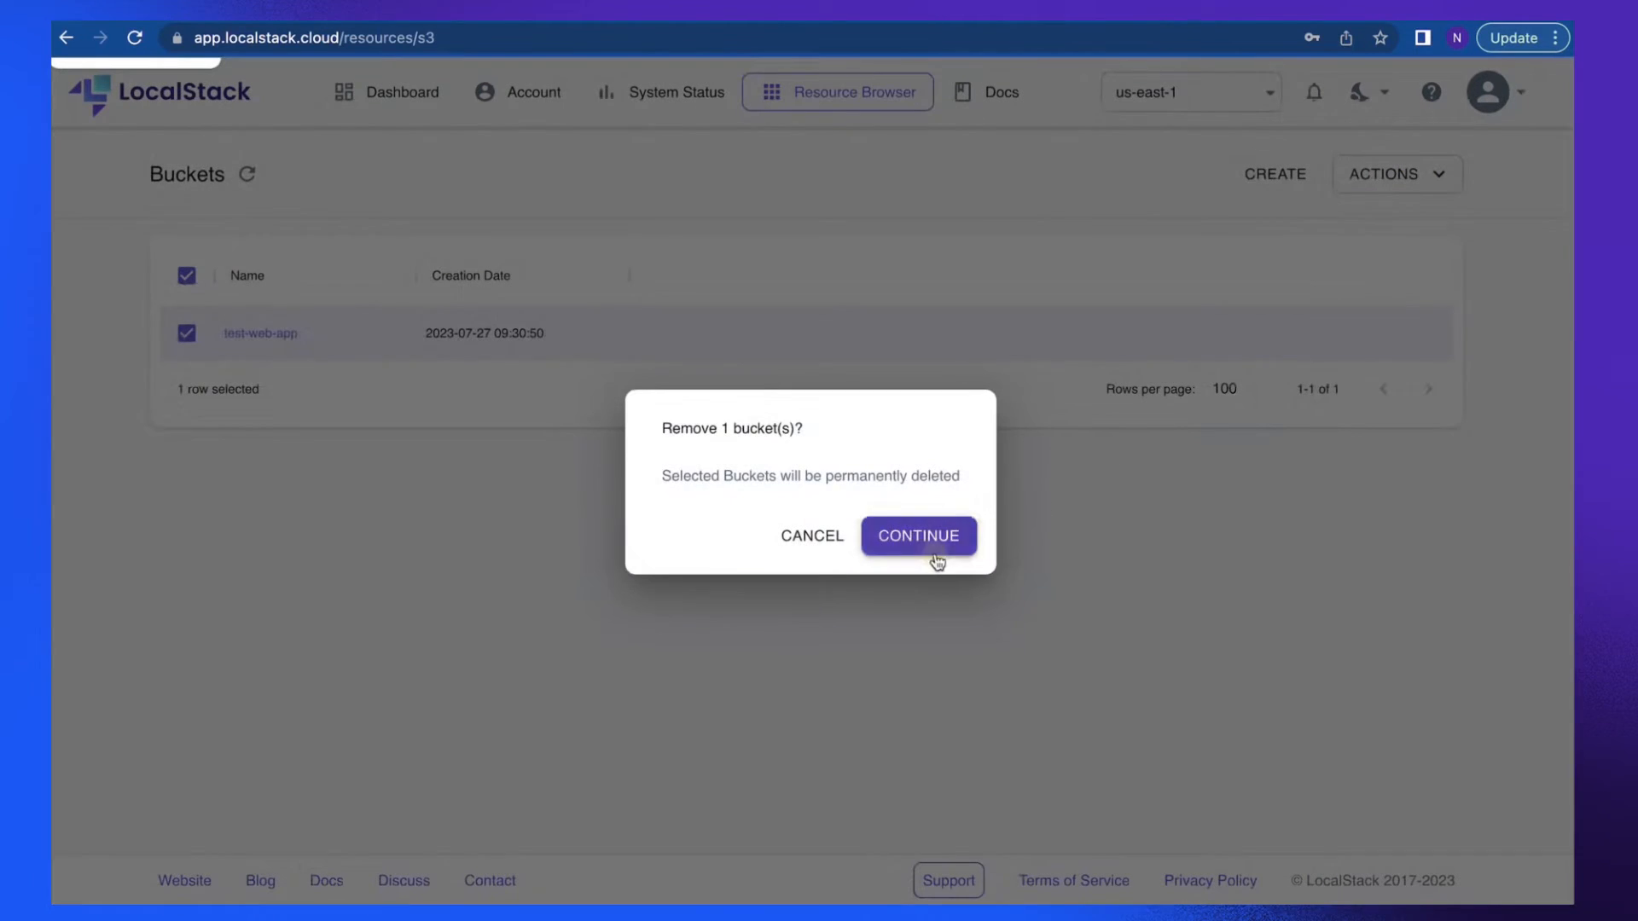
Delete test-web-app, create a new test-web-app bucket, and refresh the list.
left_click(917, 535)
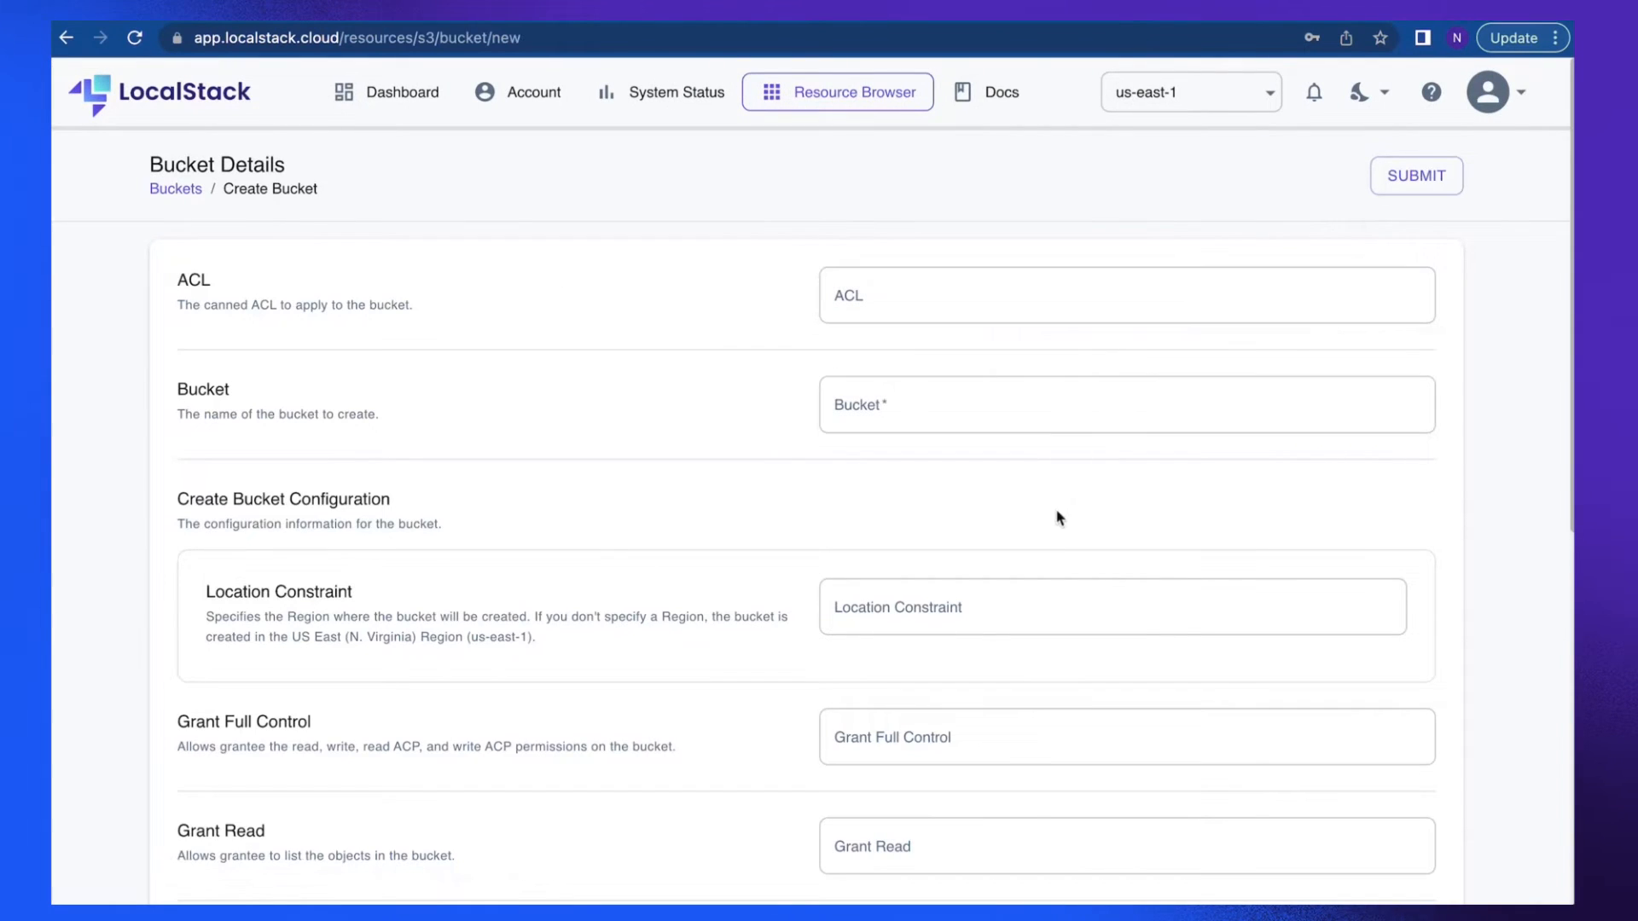
type("t")
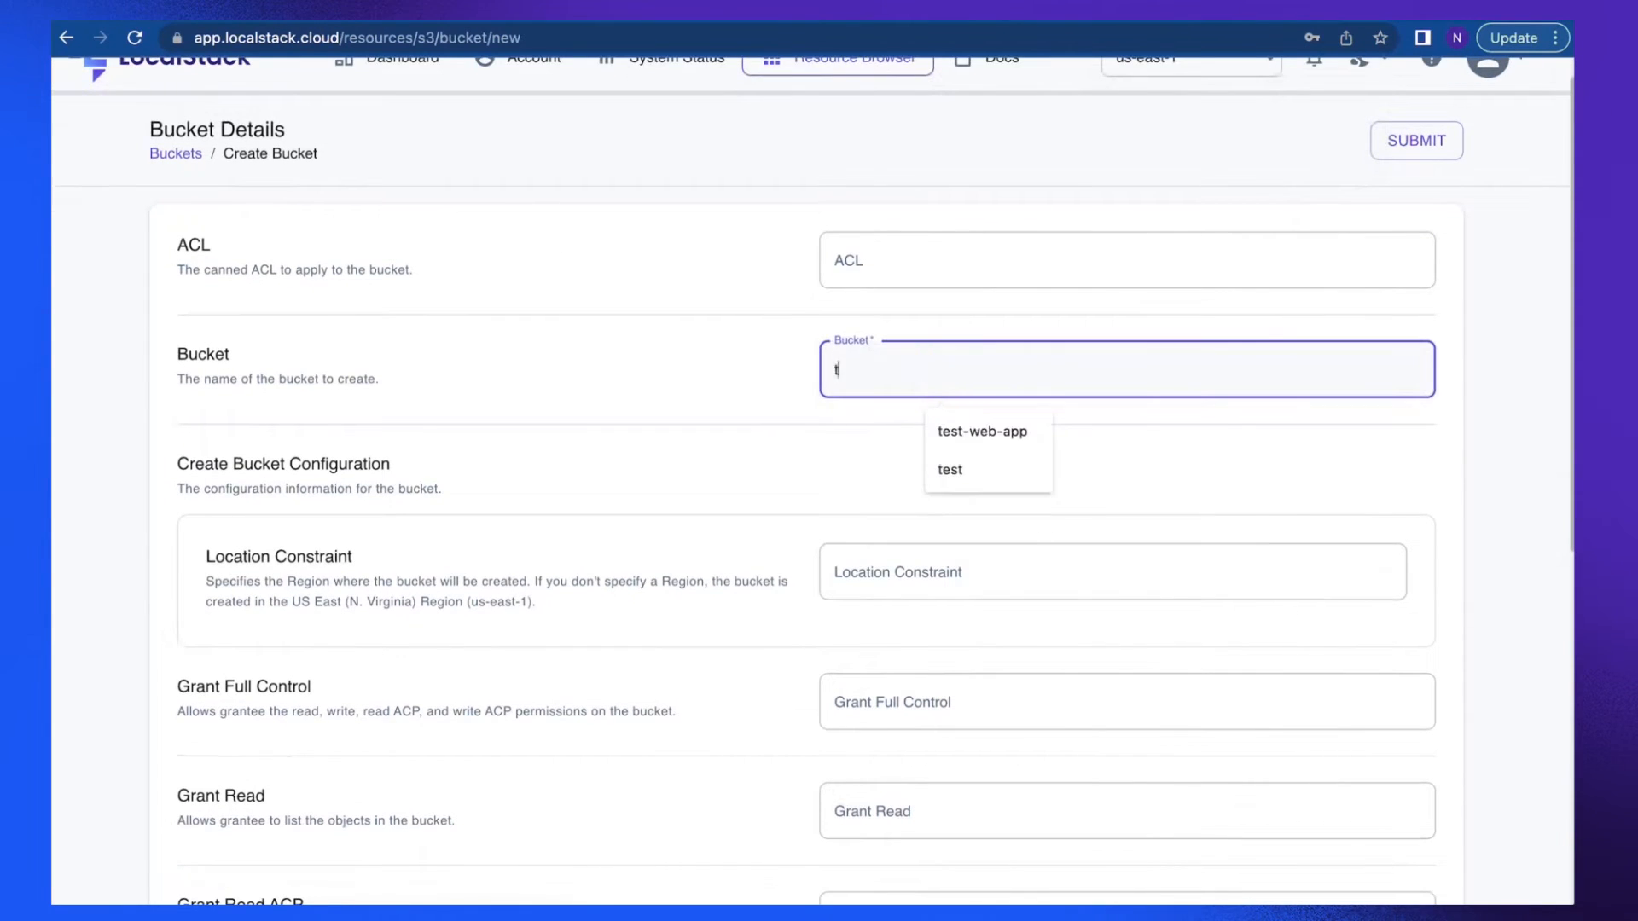
left_click(980, 431)
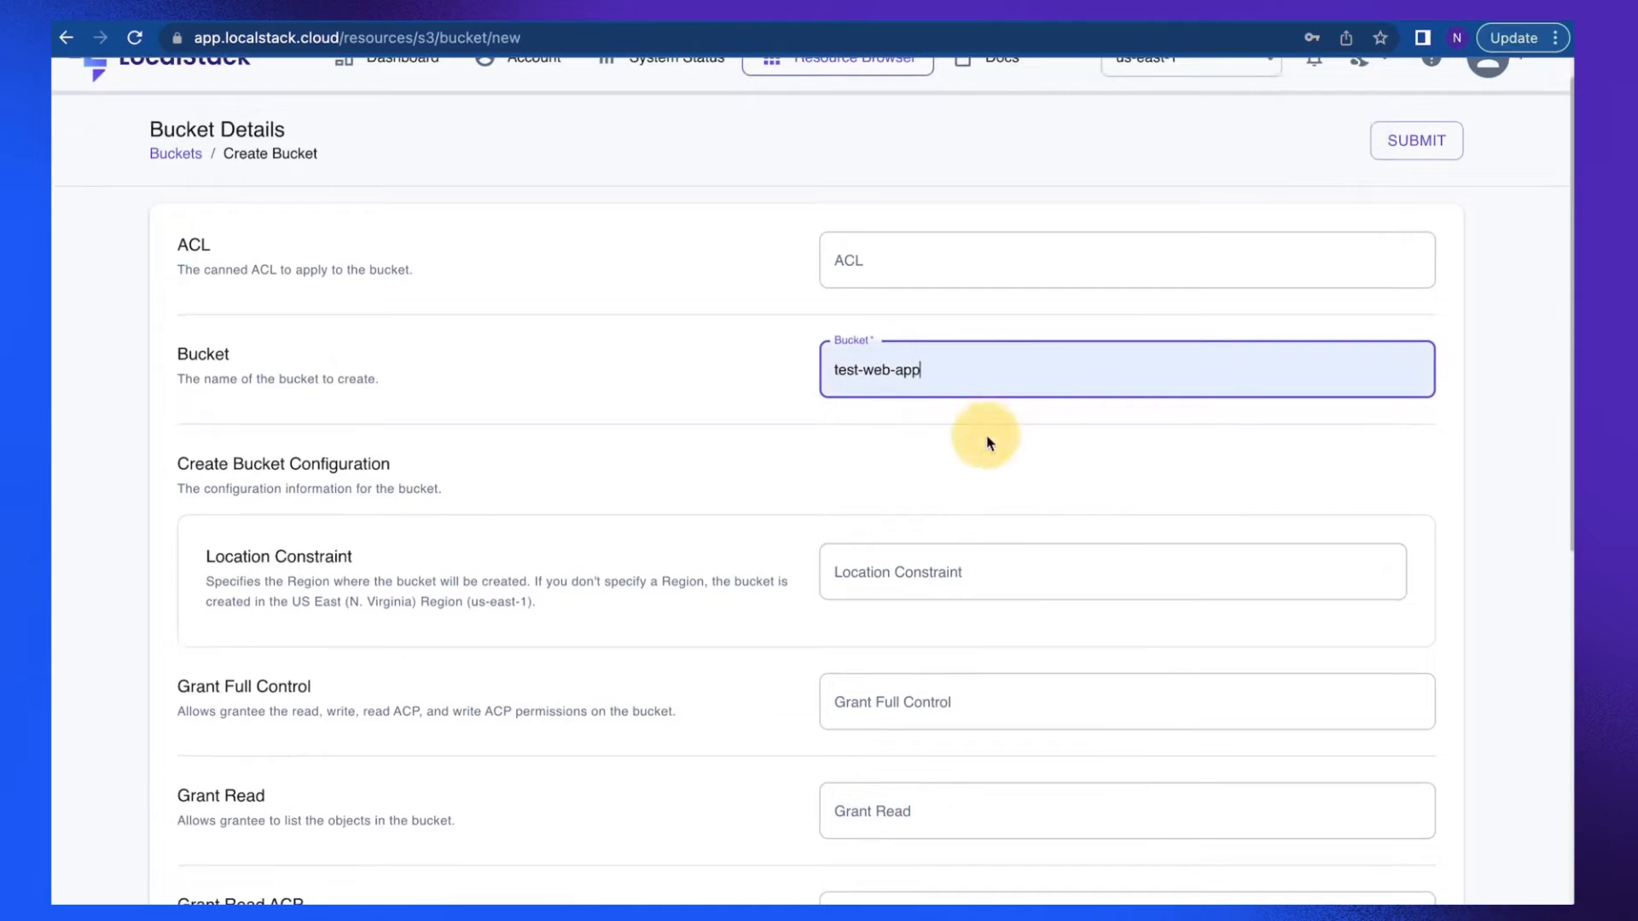
scroll("down", 3)
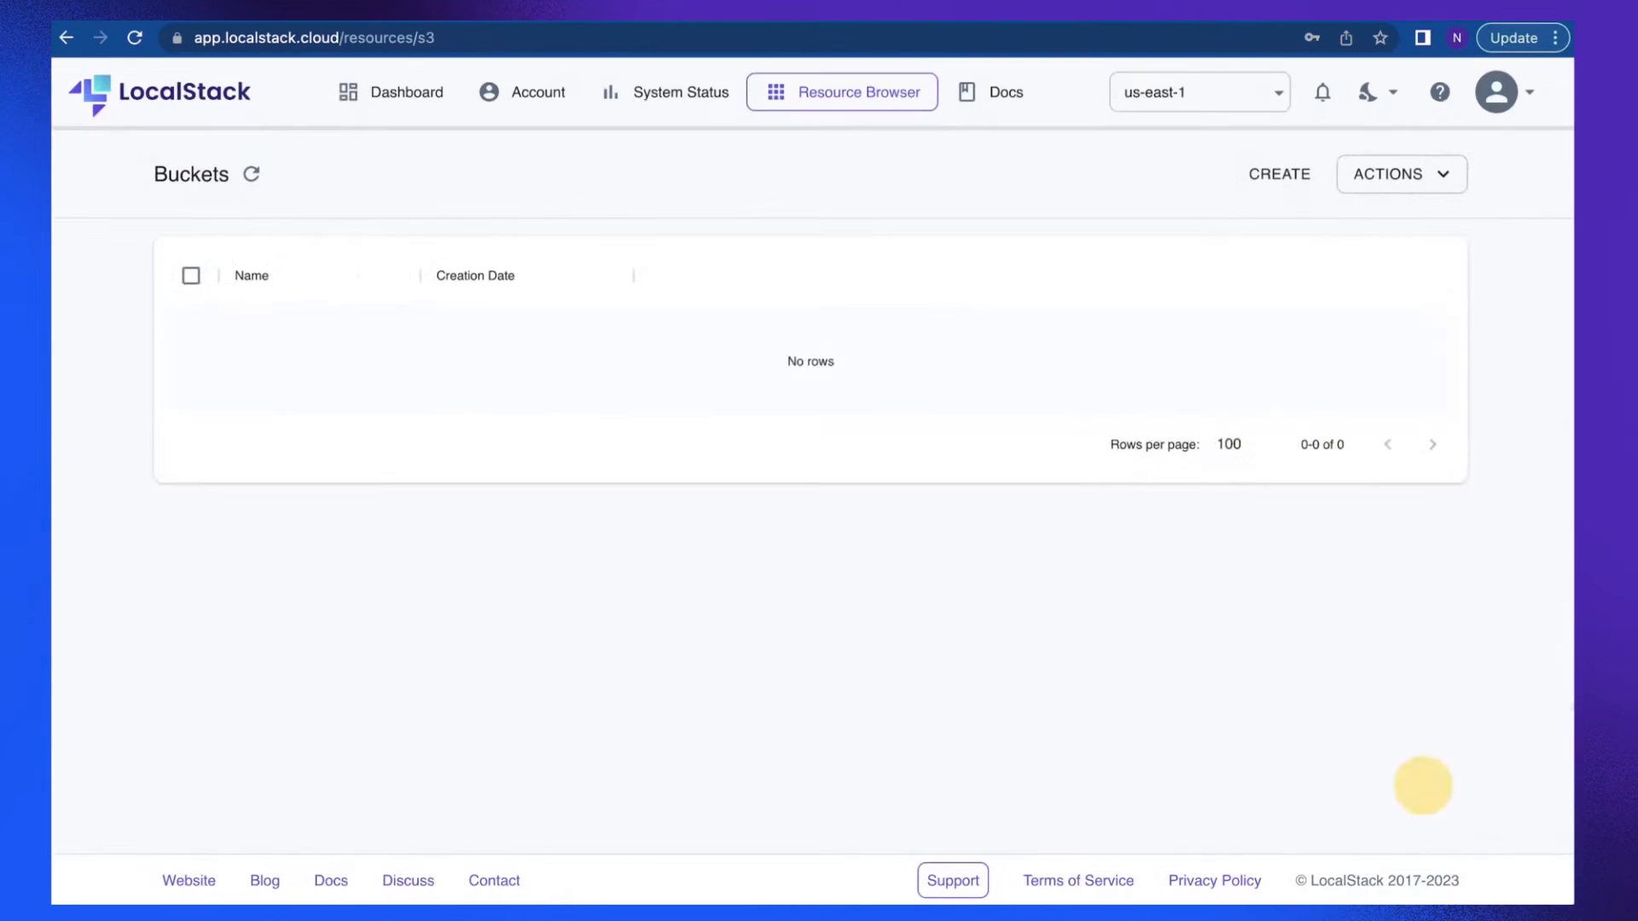
left_click(250, 174)
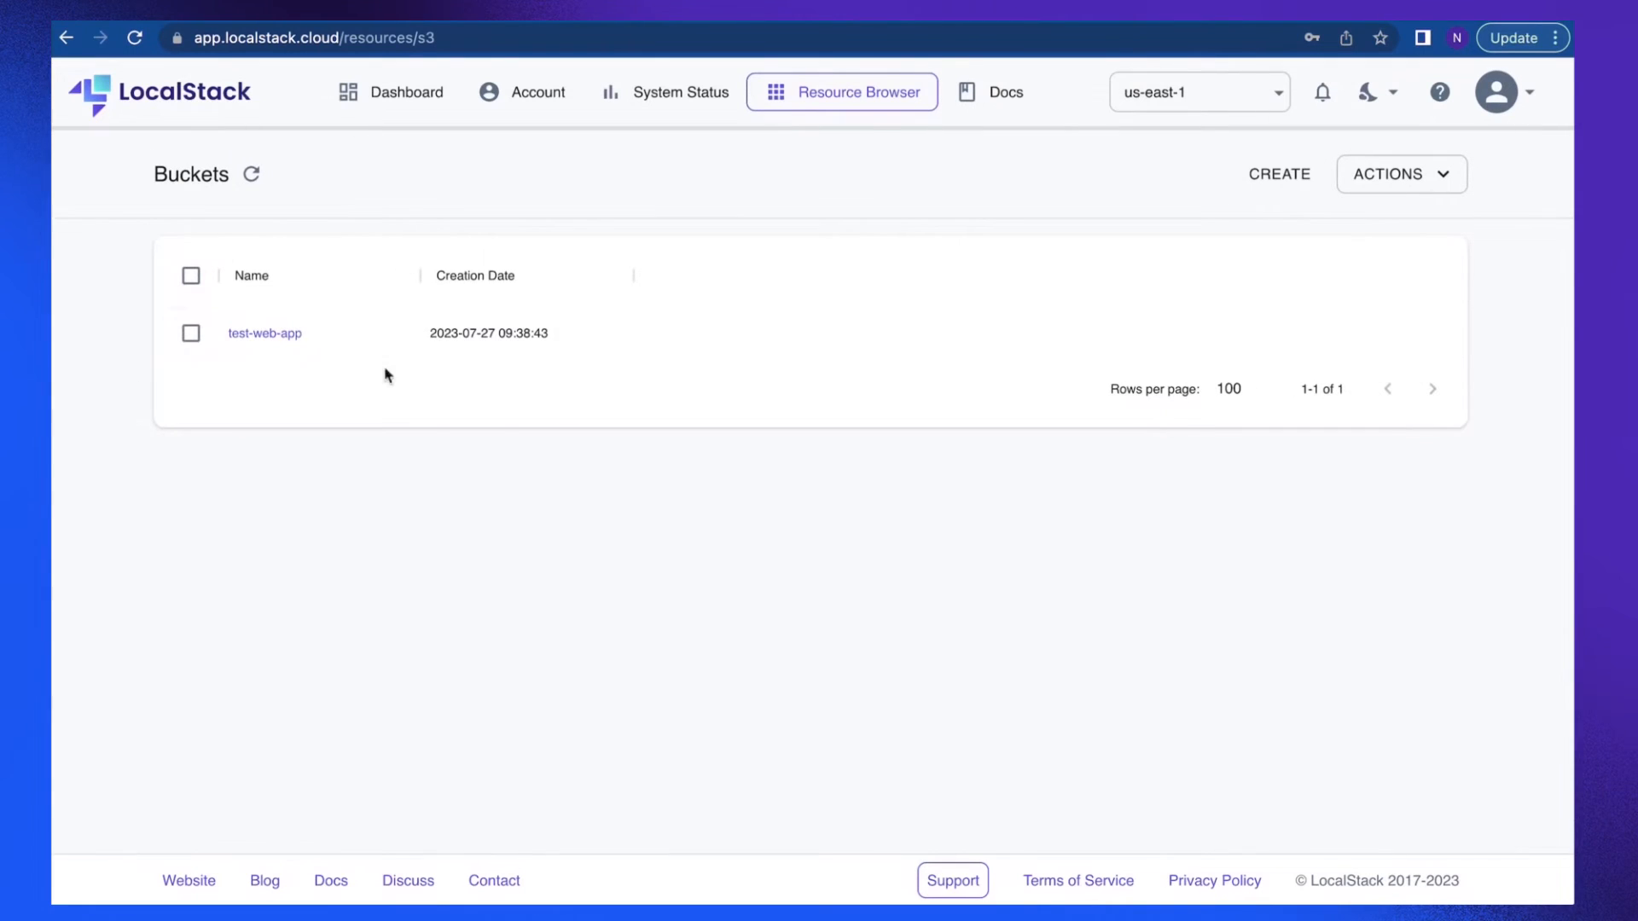
mouse_move(1236, 329)
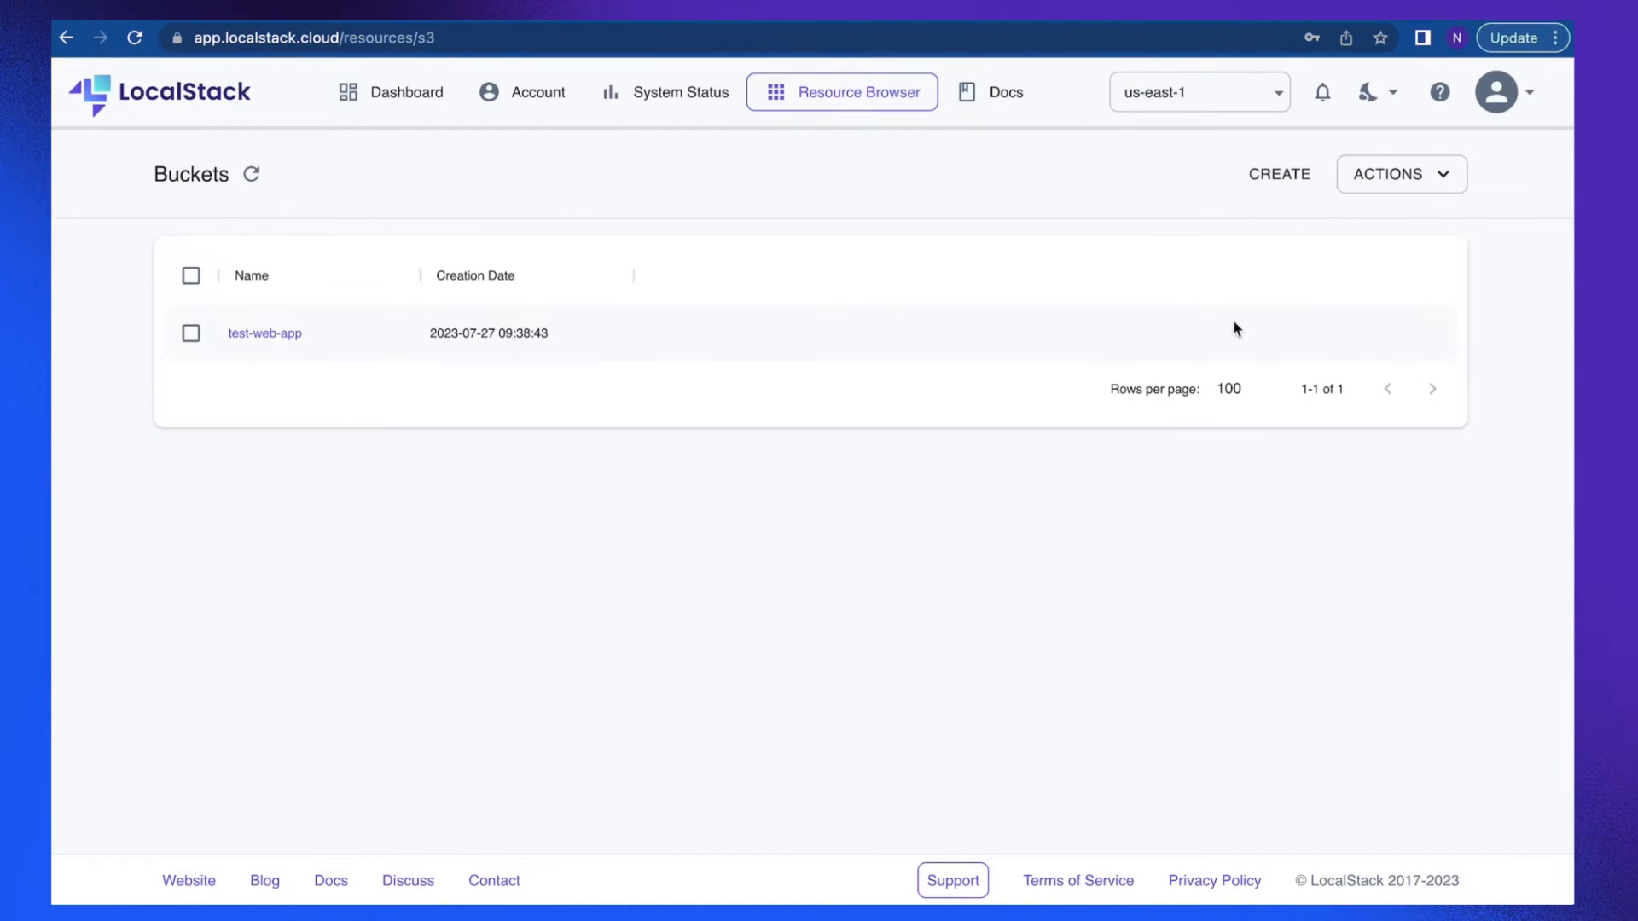
left_click(1191, 92)
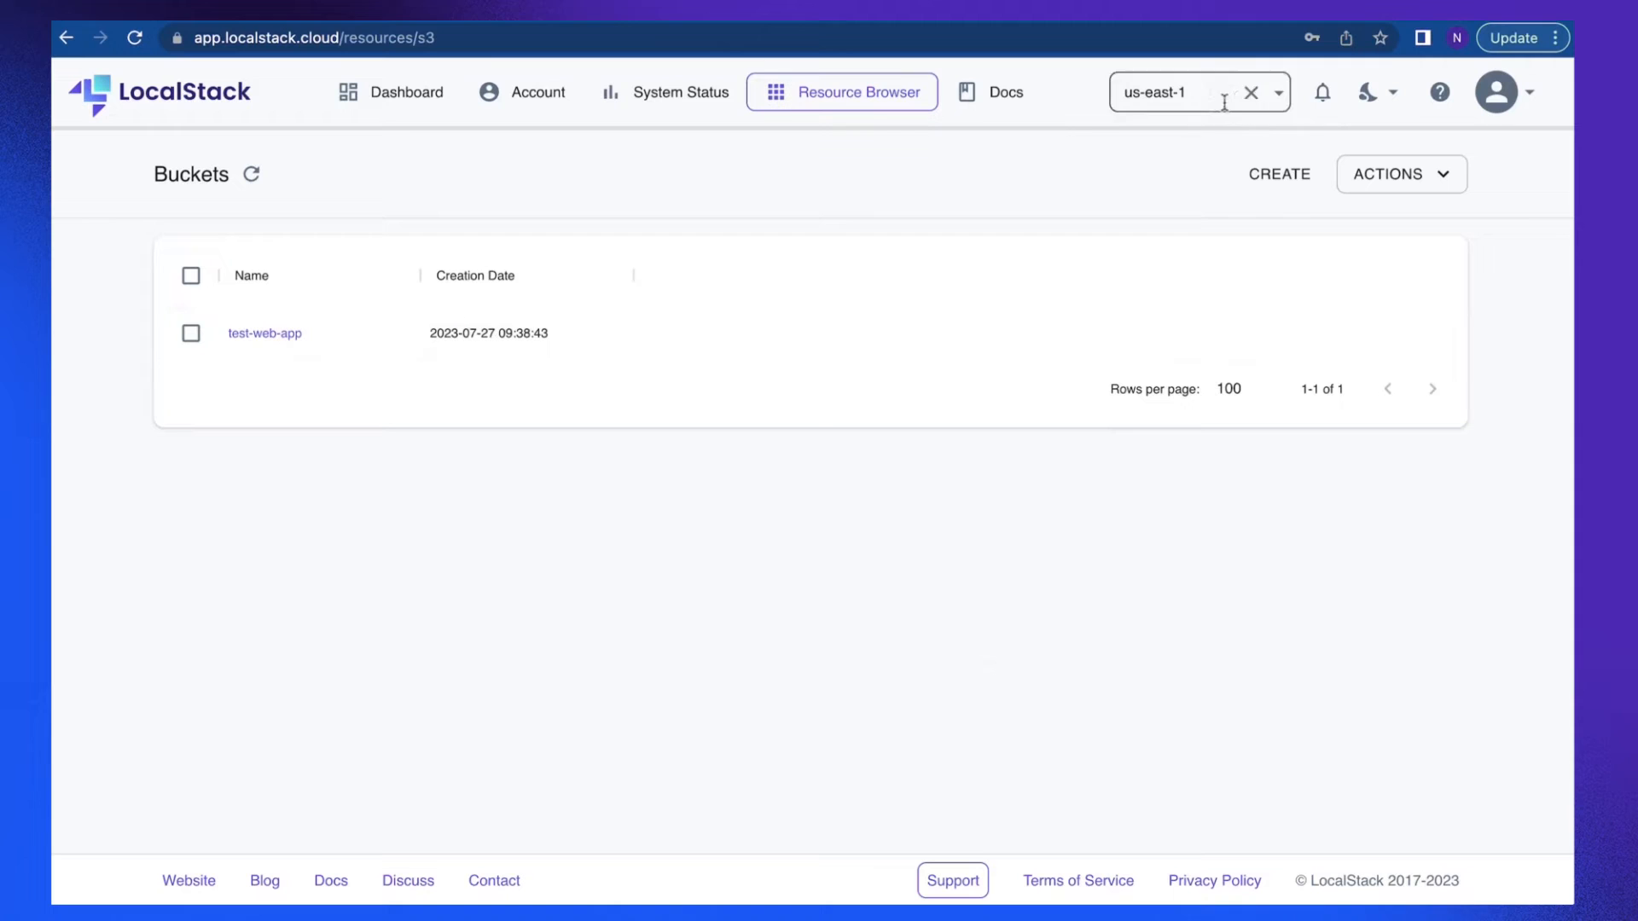
left_click(1250, 92)
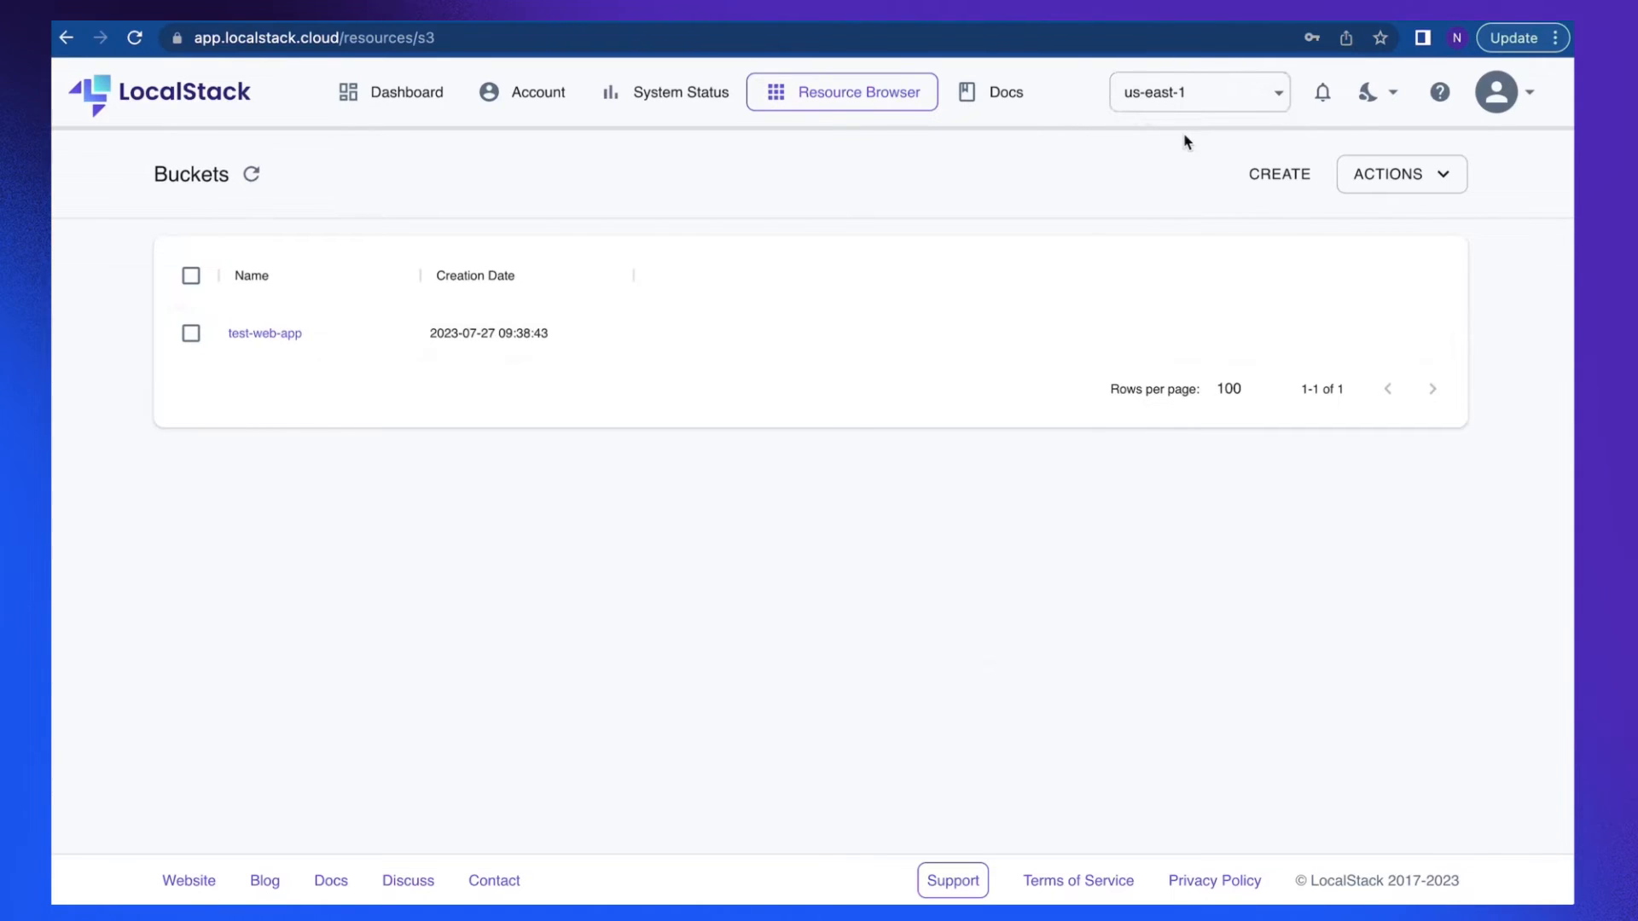
mouse_move(1275, 148)
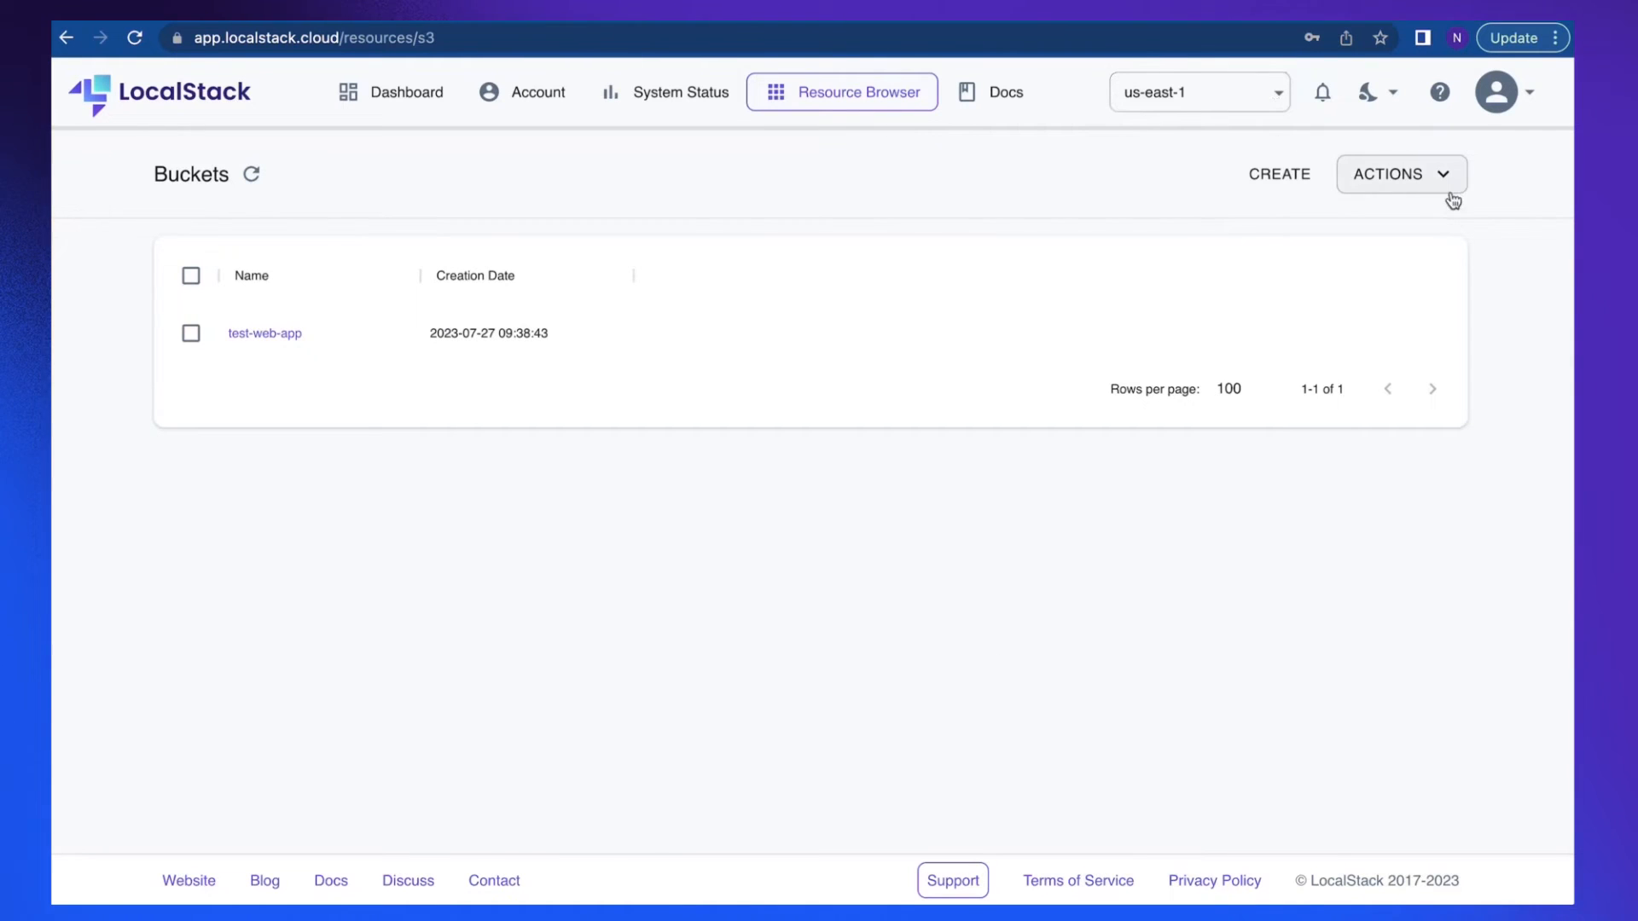
mouse_move(1407, 168)
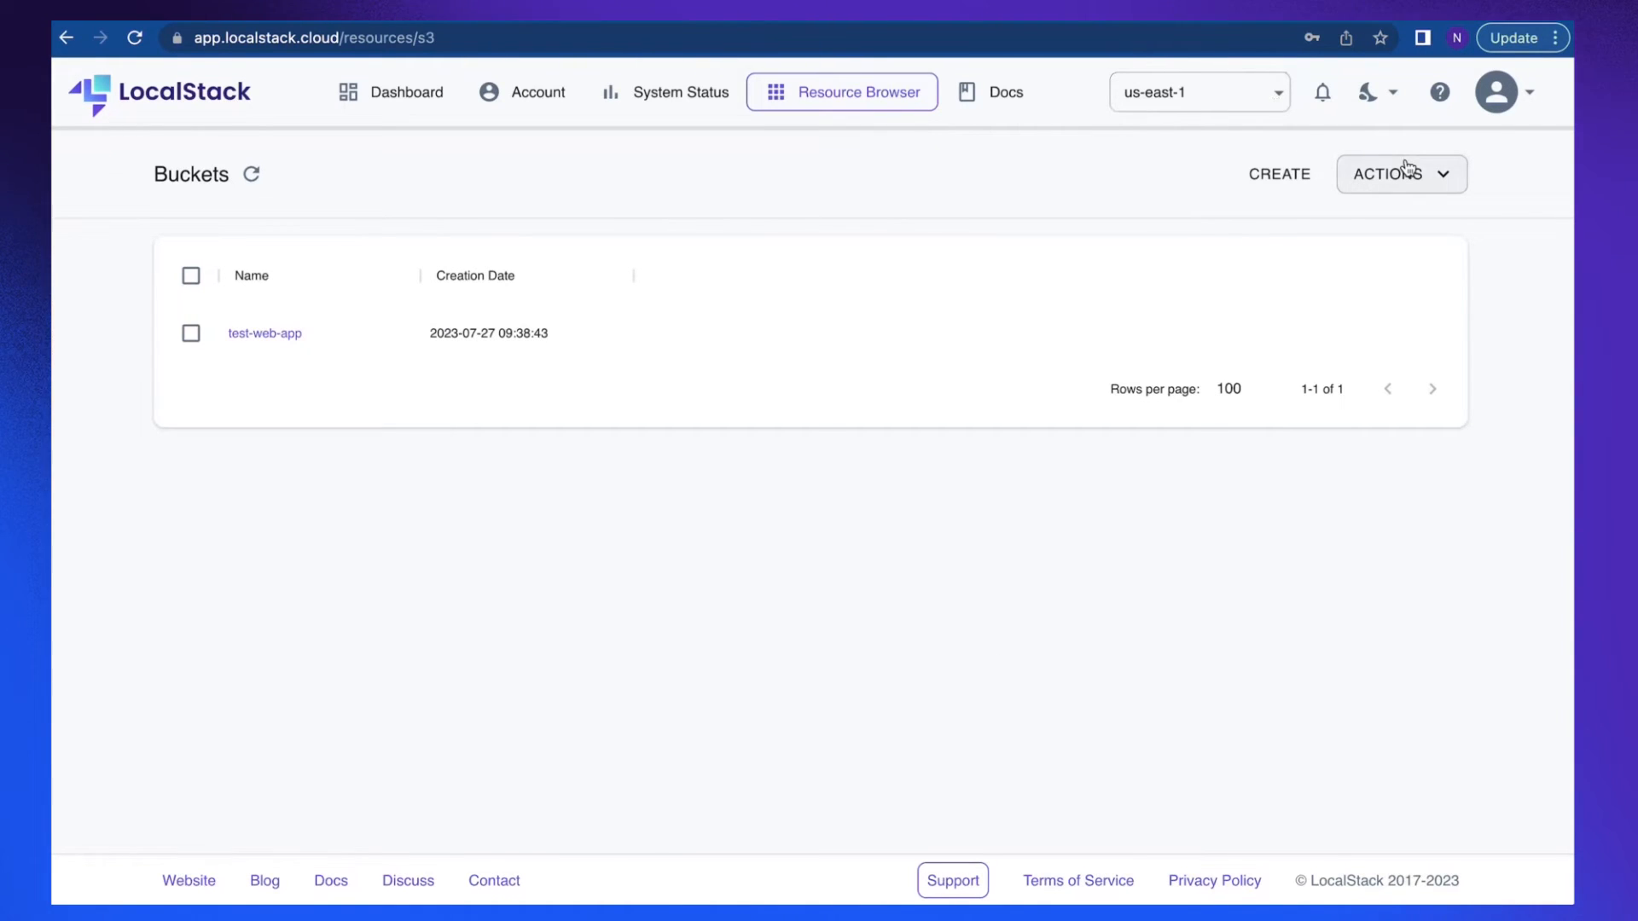
mouse_move(1404, 145)
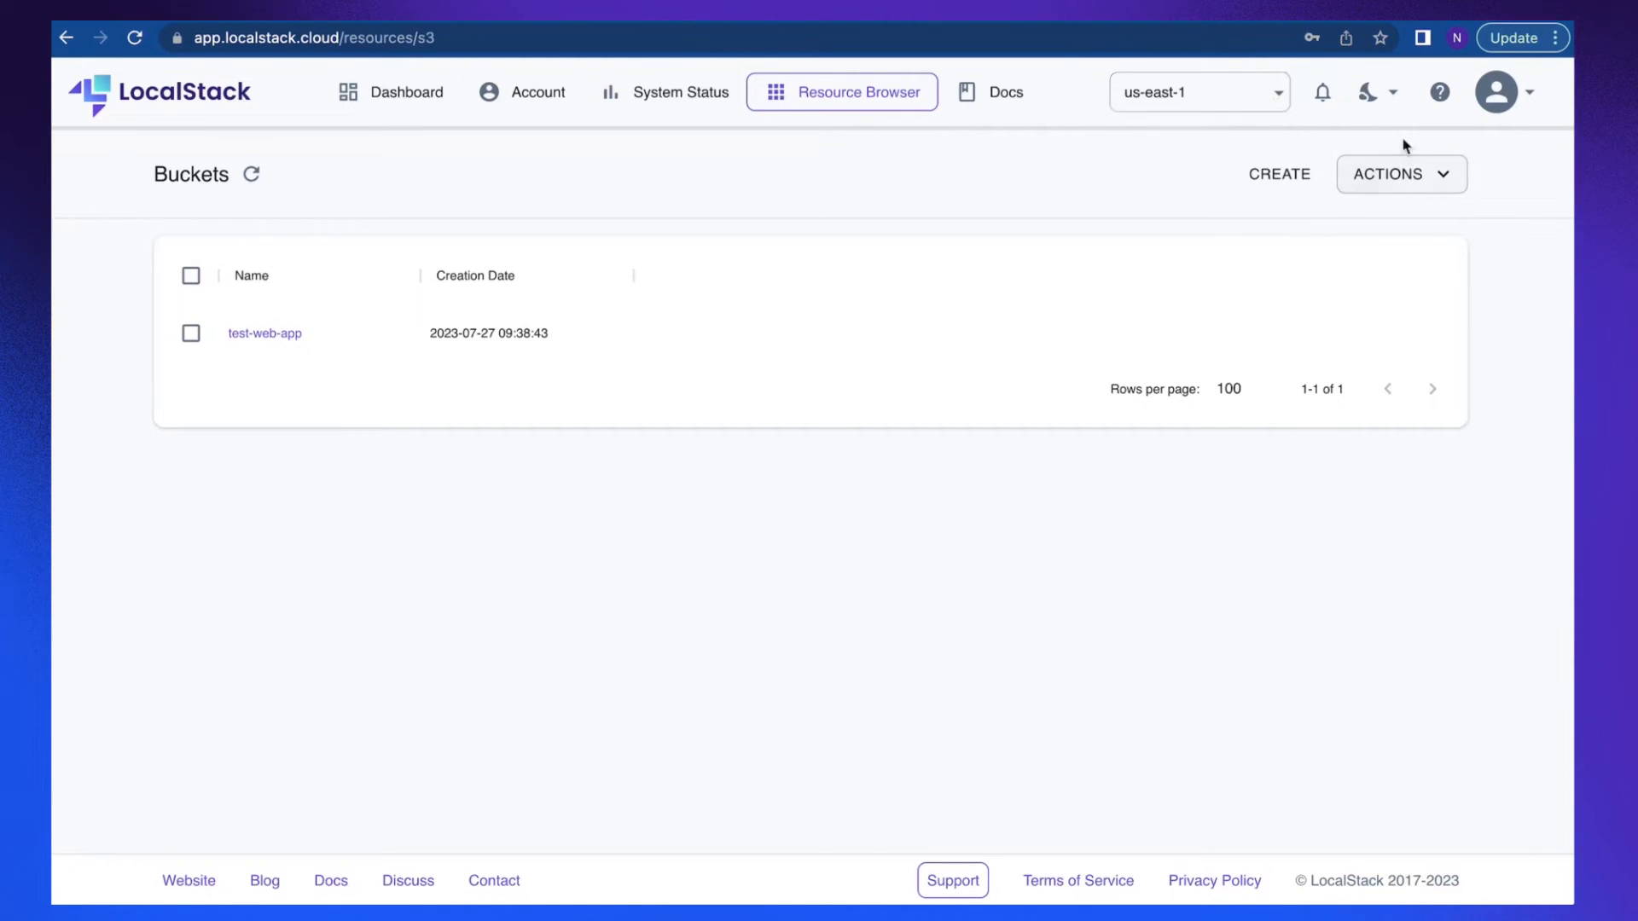
mouse_move(1404, 154)
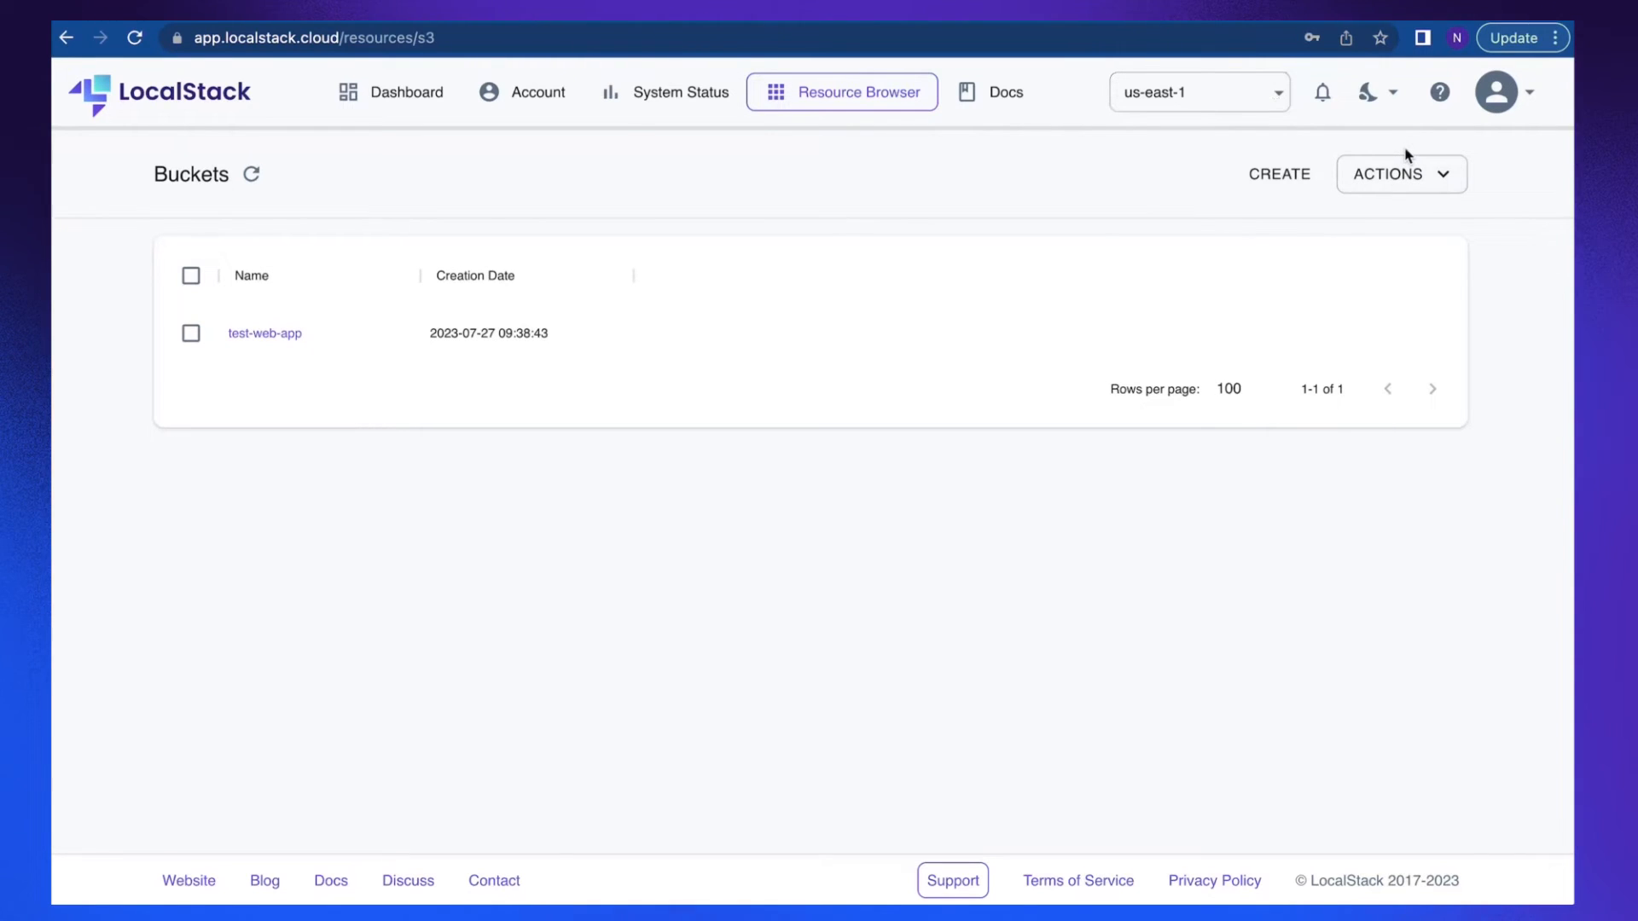
mouse_move(1420, 169)
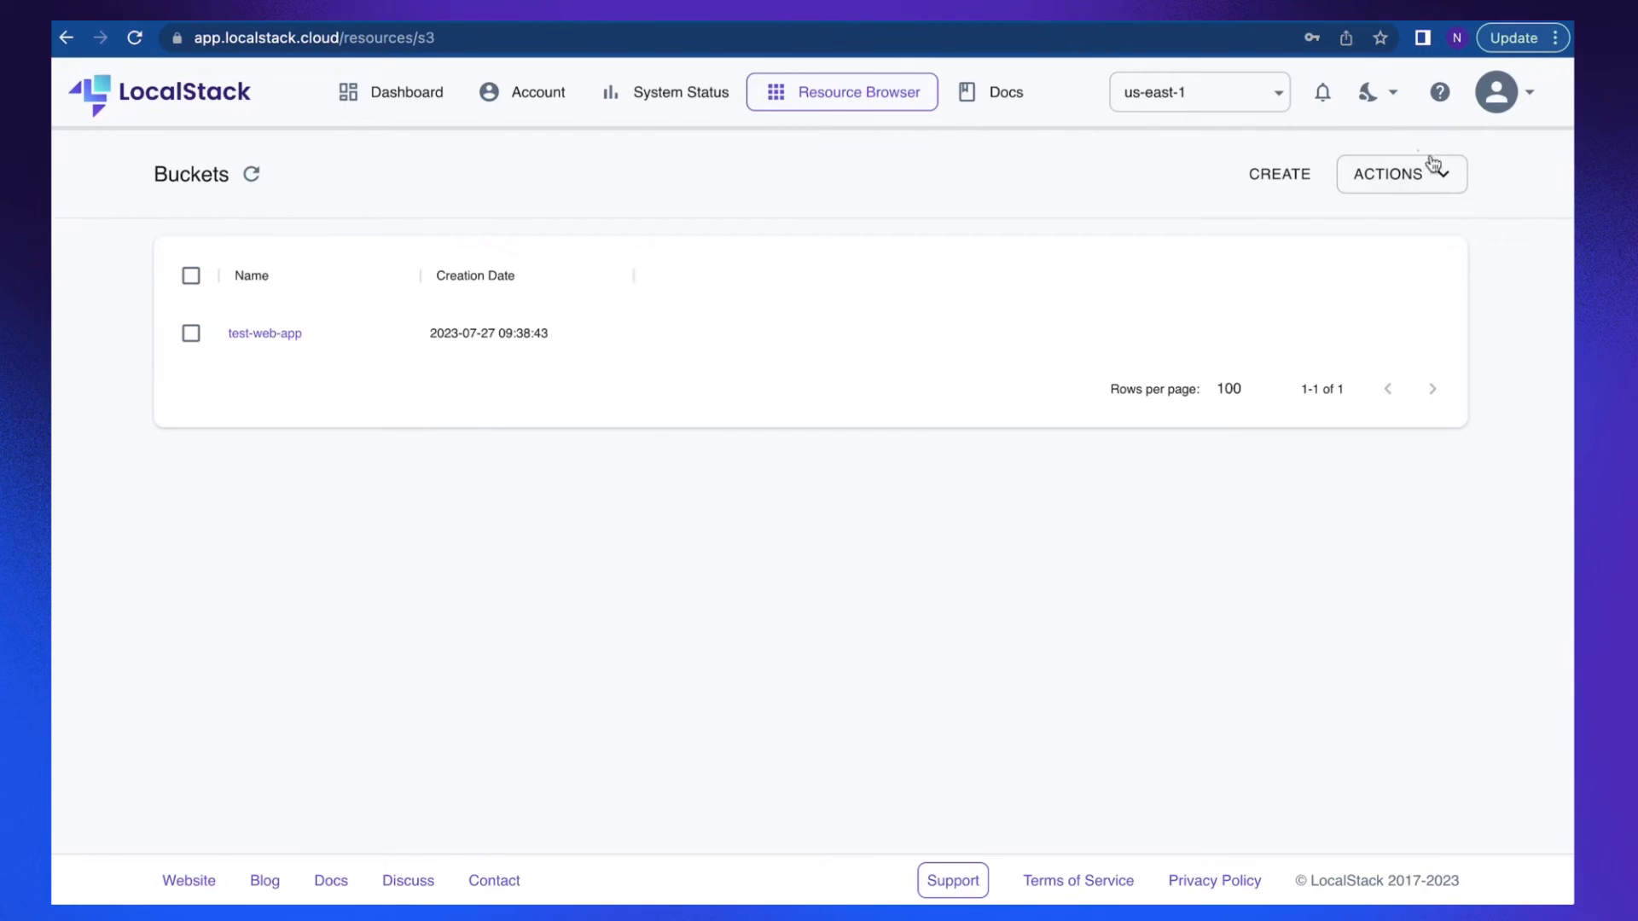
mouse_move(680, 93)
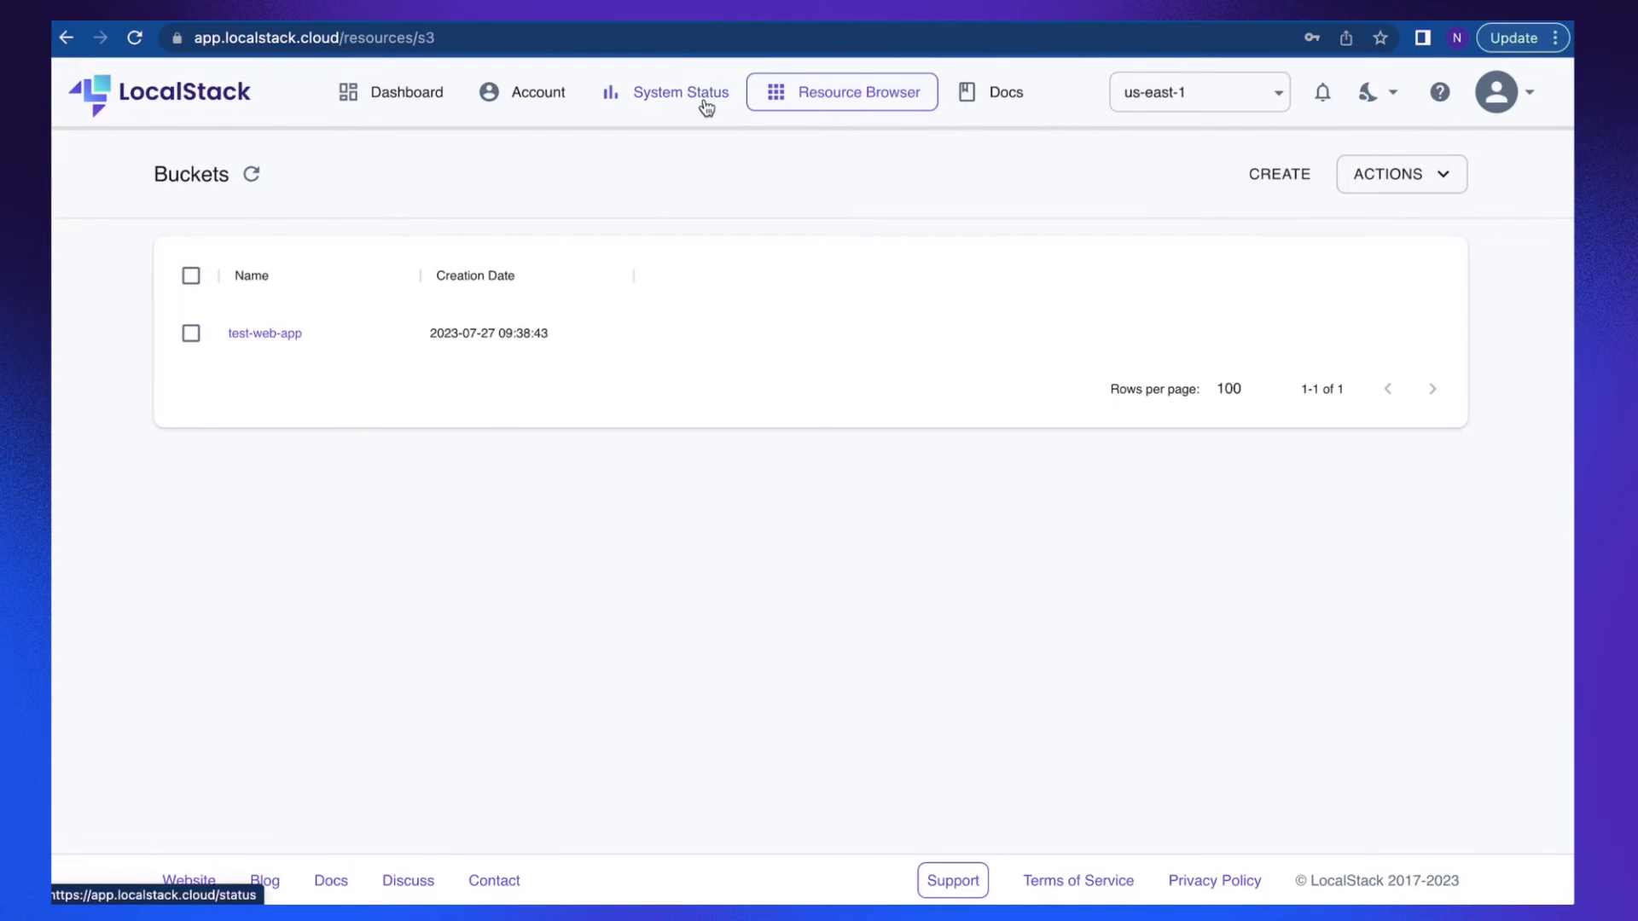
View the System Status page showing S3 running and other services available.
left_click(679, 92)
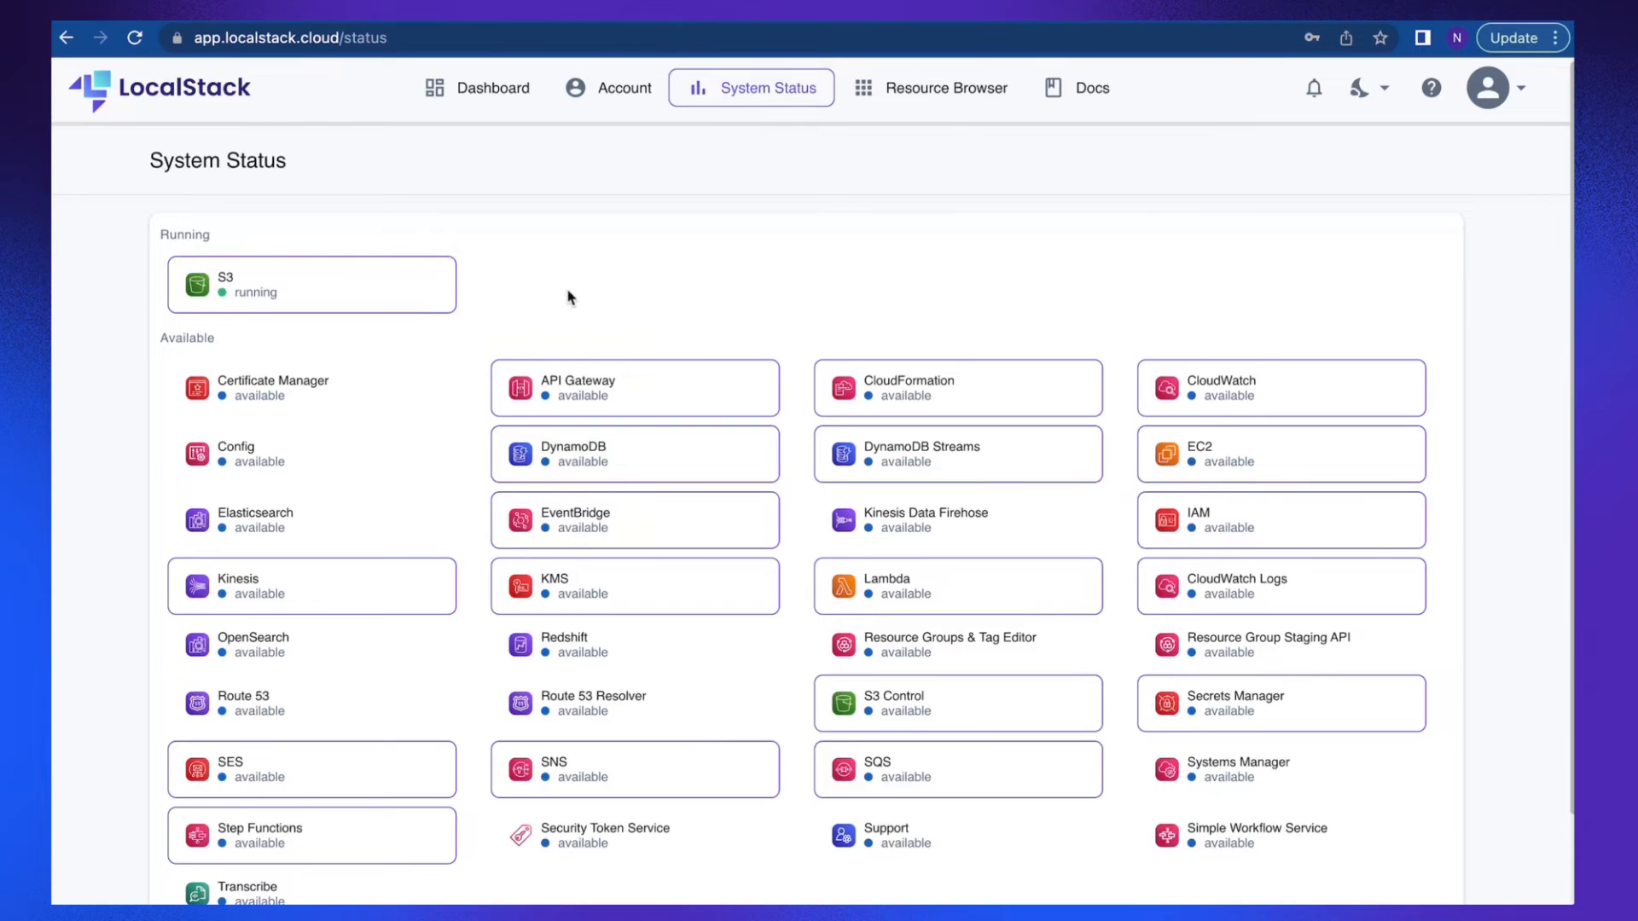
mouse_move(569, 274)
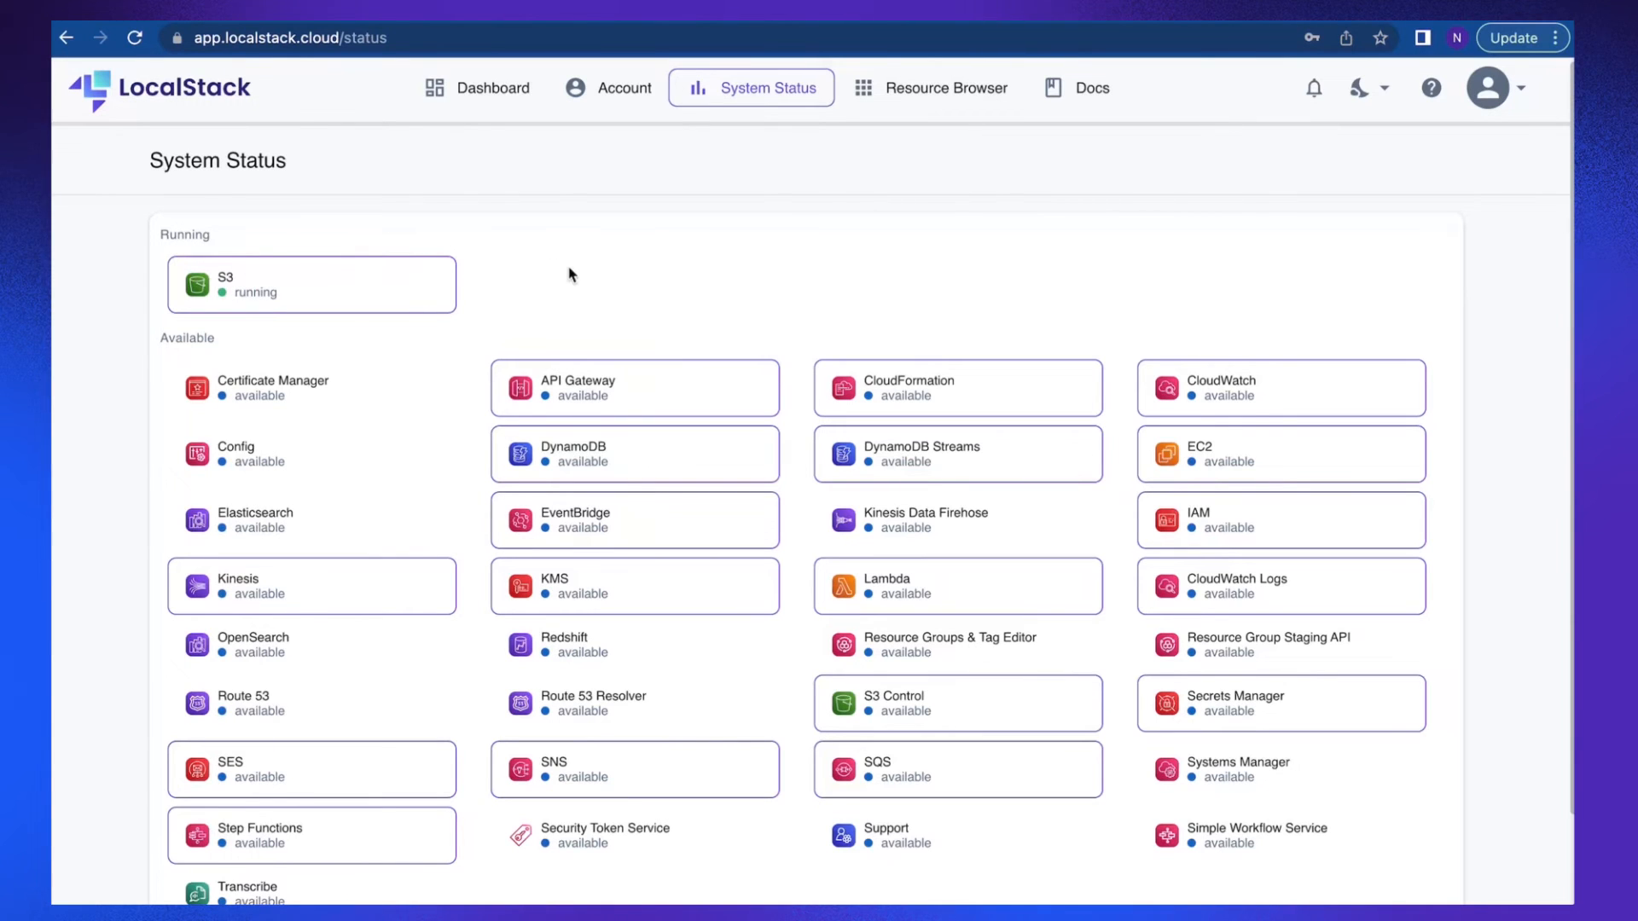
scroll("up", 3)
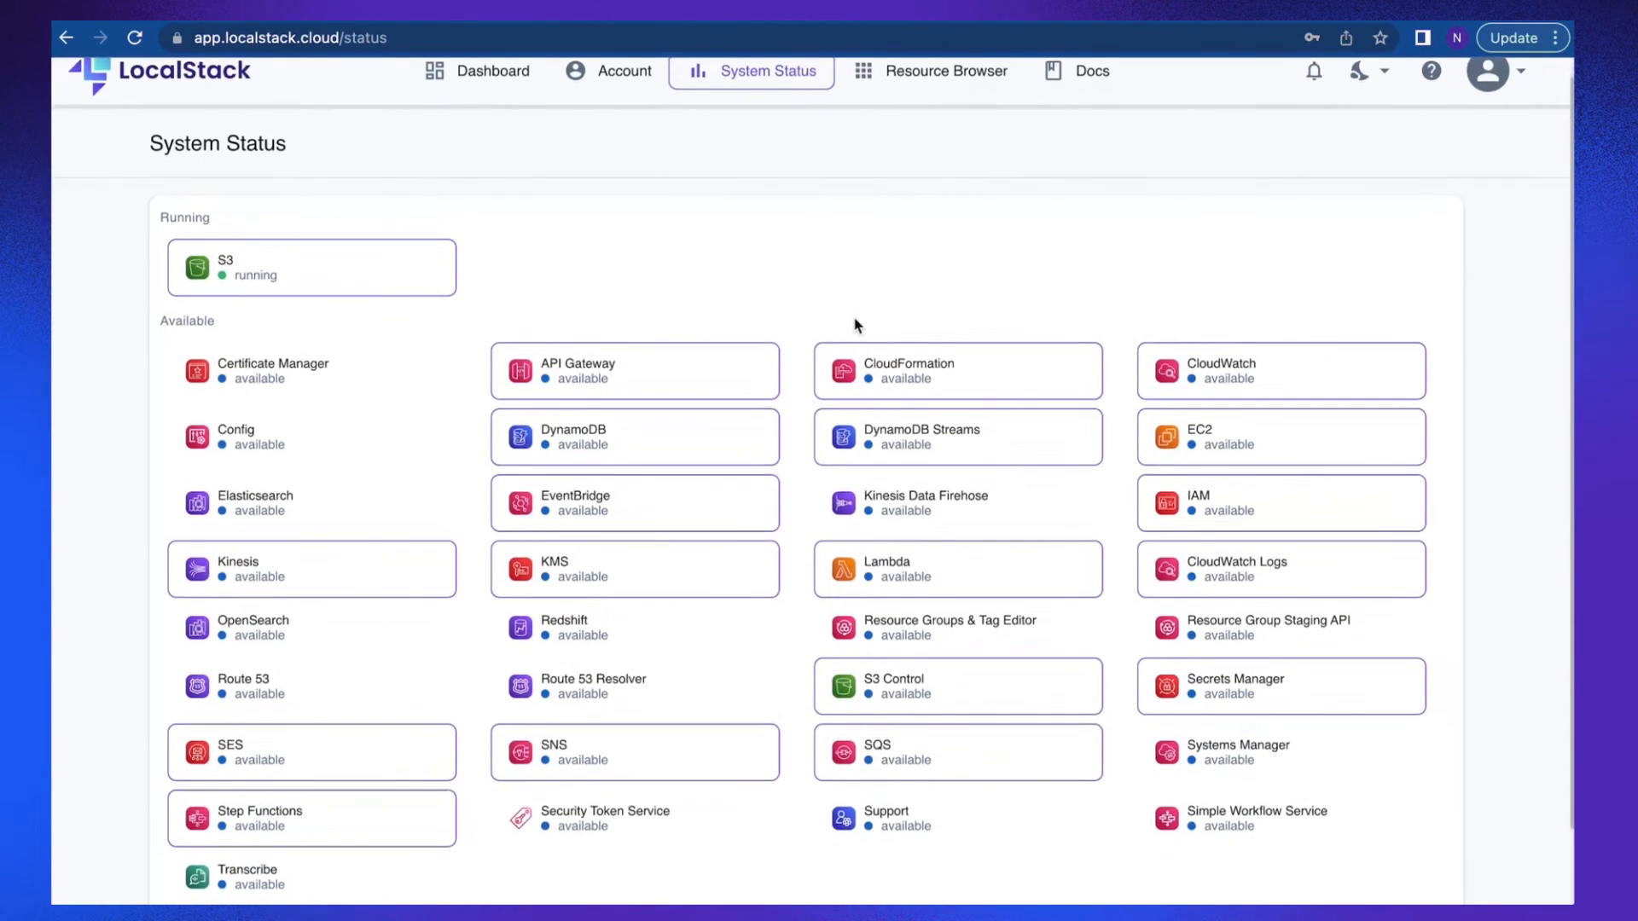
scroll("down", 3)
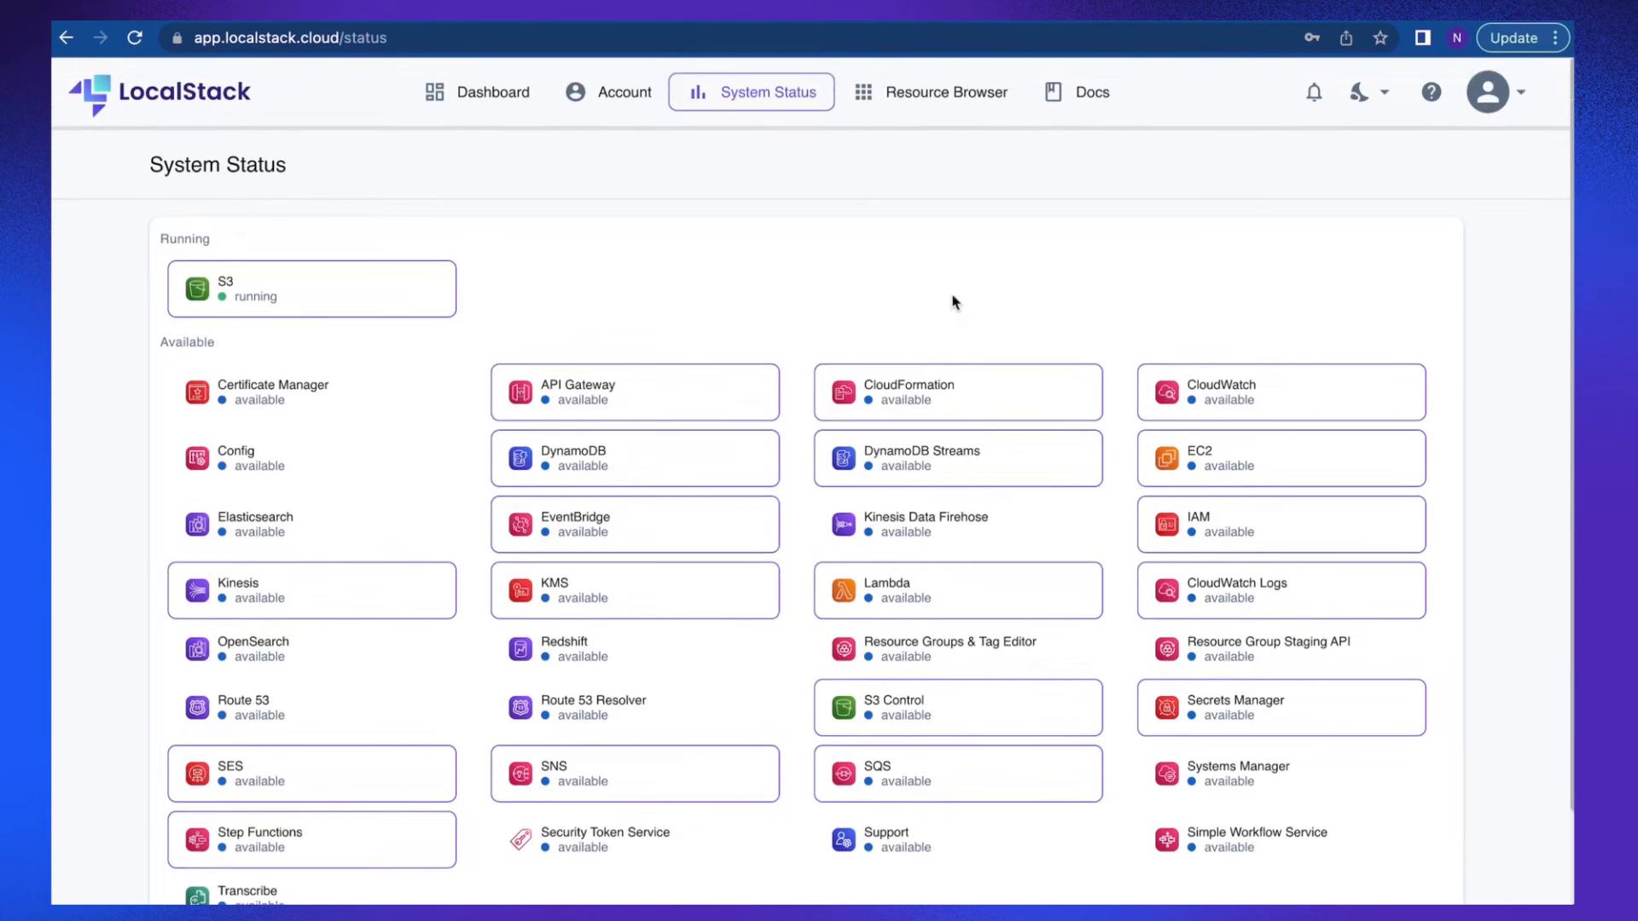